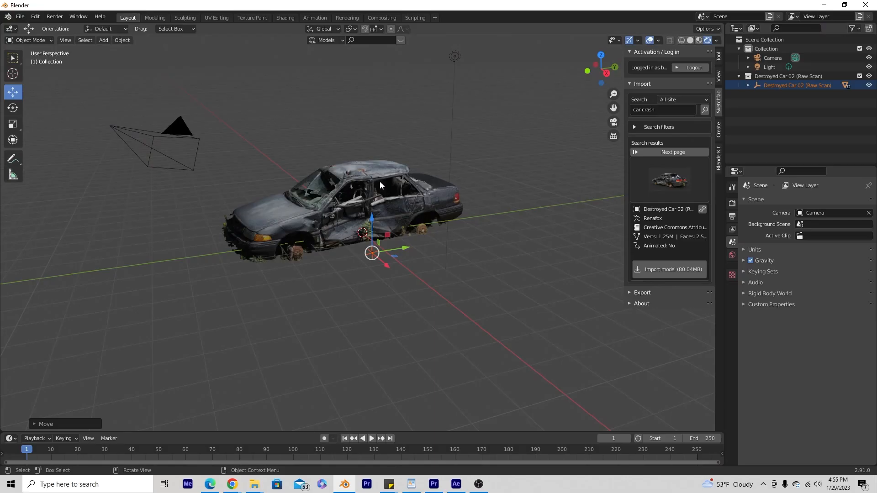
Enable the Images as Planes add-on by searching 'ima' in Preferences
left_click_drag(380, 185, 417, 238)
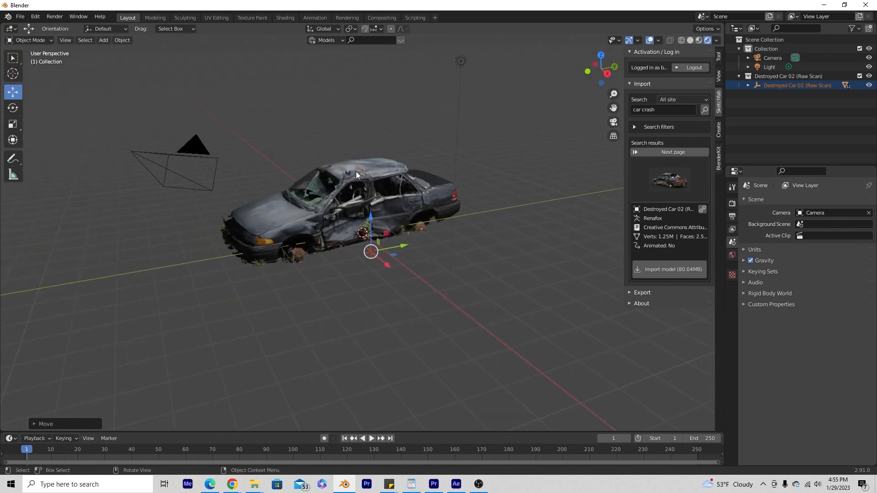
mouse_move(343, 123)
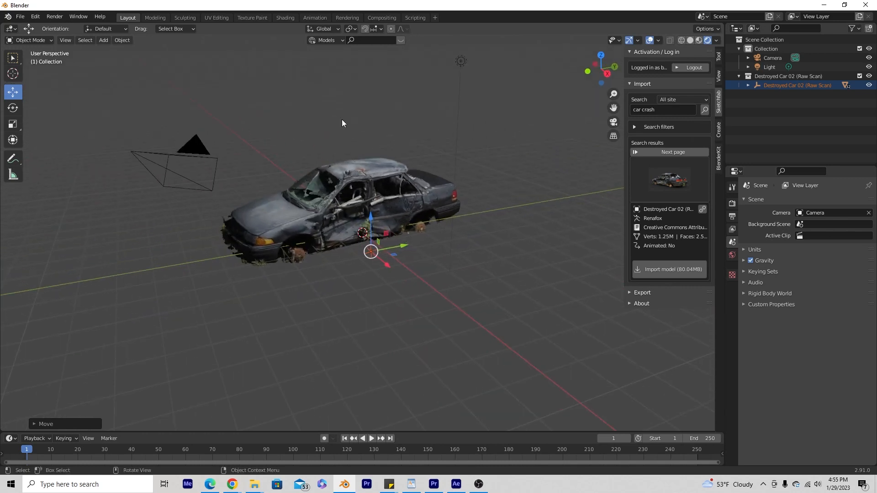
left_click(35, 17)
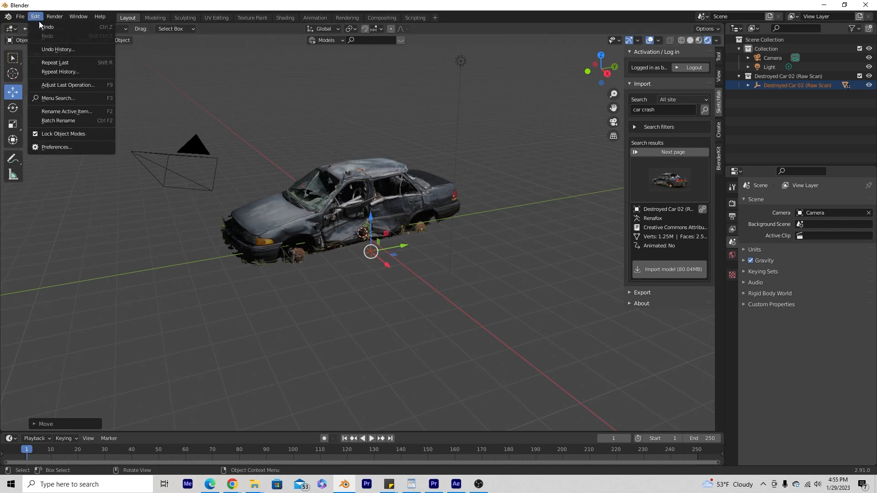
left_click(56, 147)
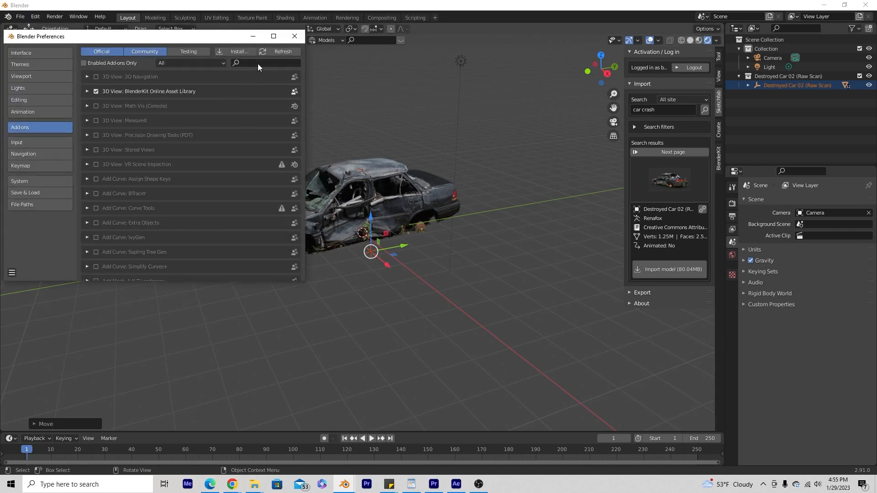
type("image")
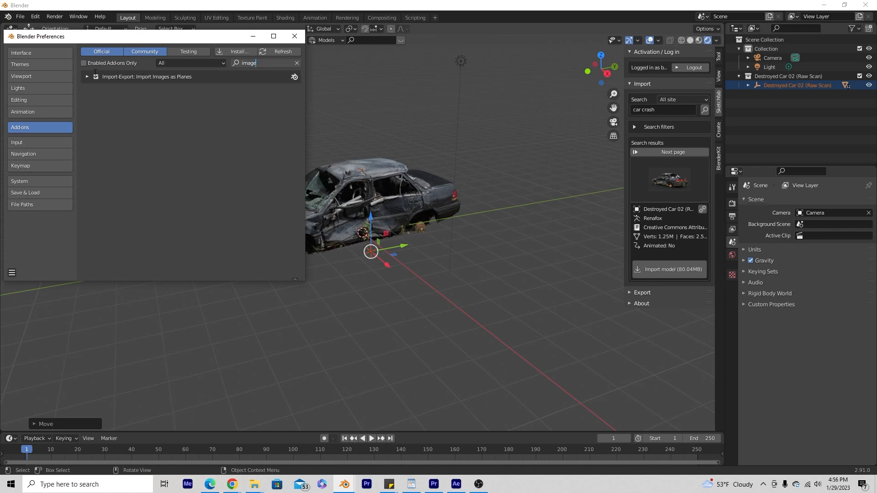
mouse_move(295, 37)
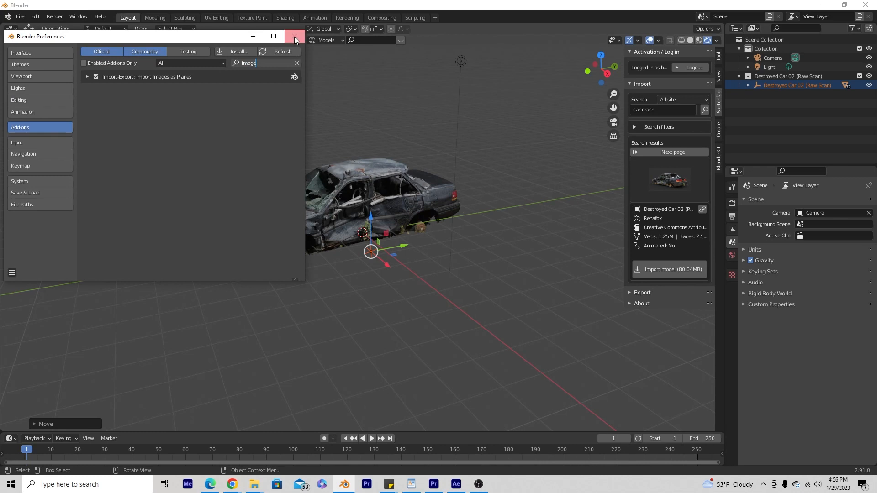
left_click(296, 35)
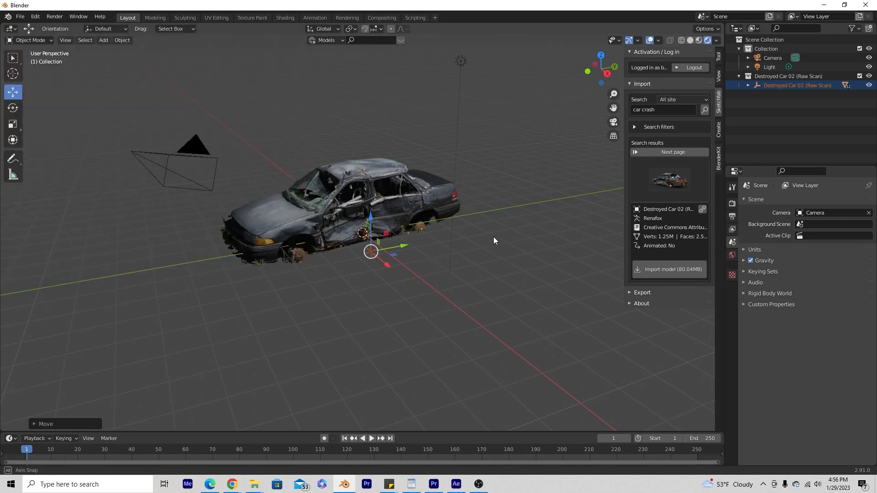
Choose Big_Fire_02.mov from the 09. Fire folder for import as a plane with Emit shading
left_click(104, 39)
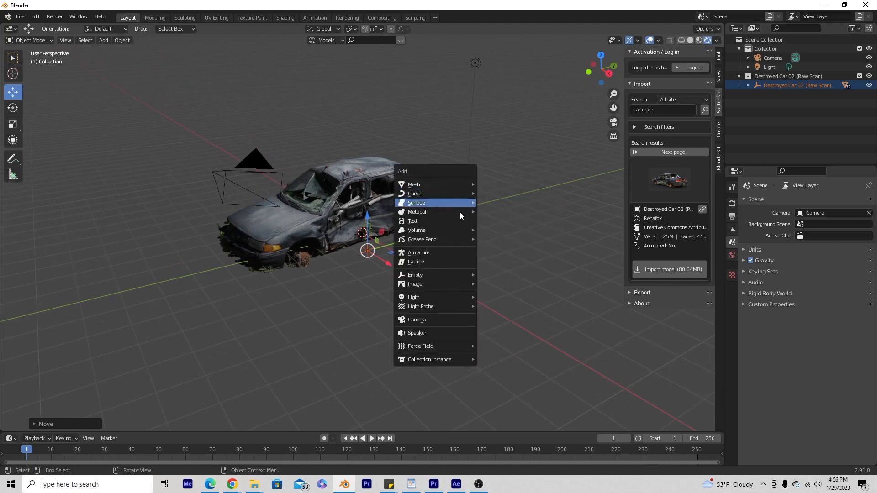
mouse_move(414, 284)
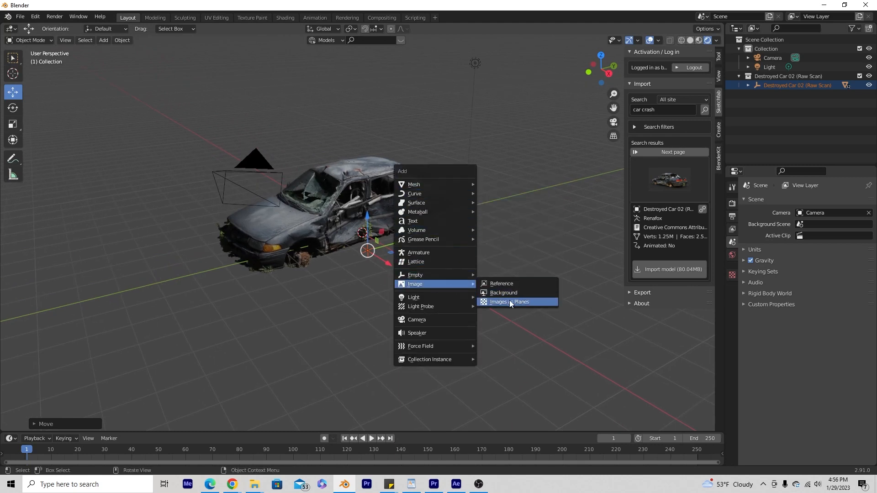
left_click(508, 302)
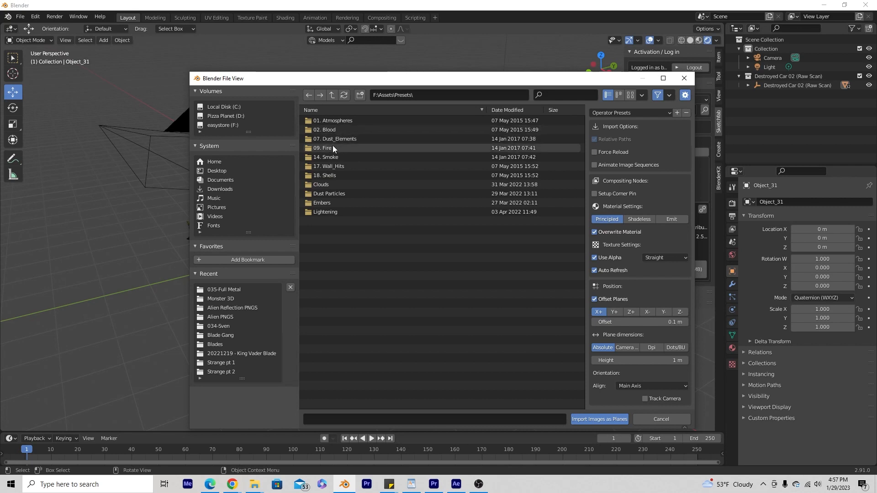
mouse_move(340, 150)
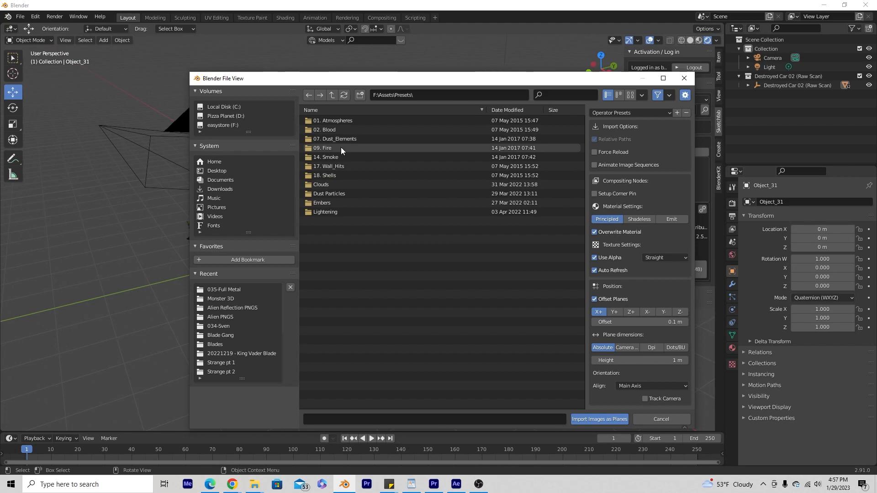
double_click(323, 148)
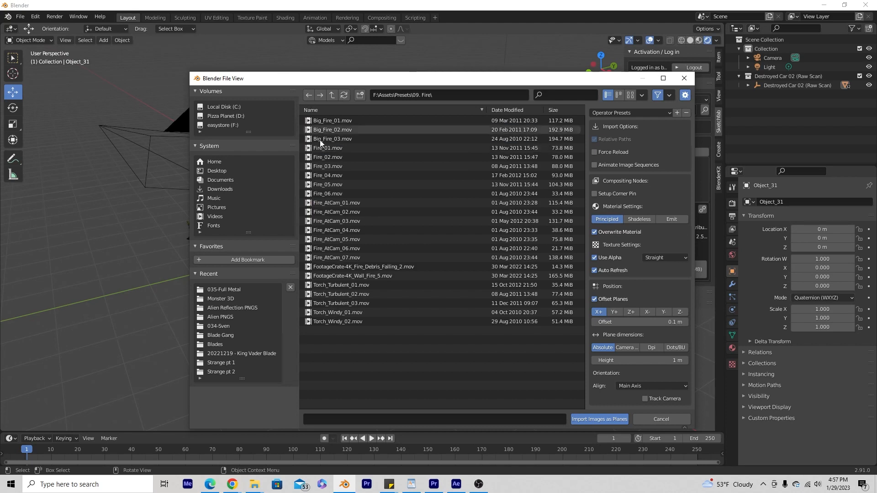
mouse_move(335, 166)
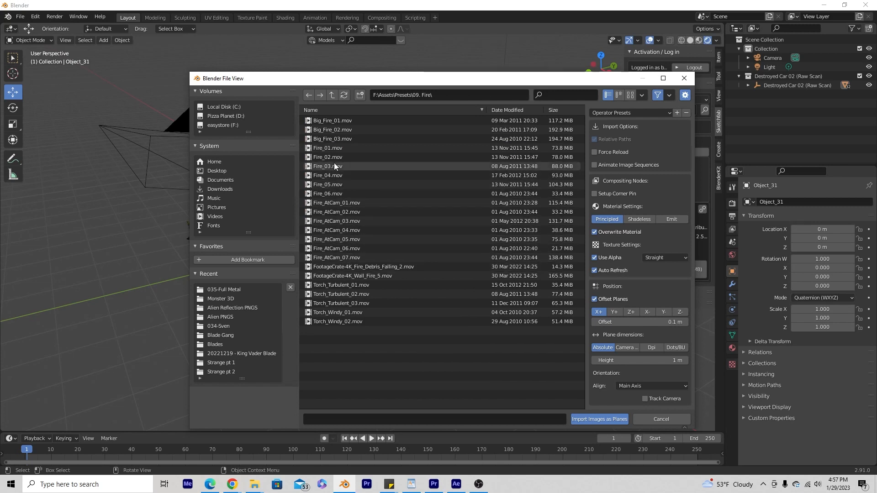
left_click(333, 129)
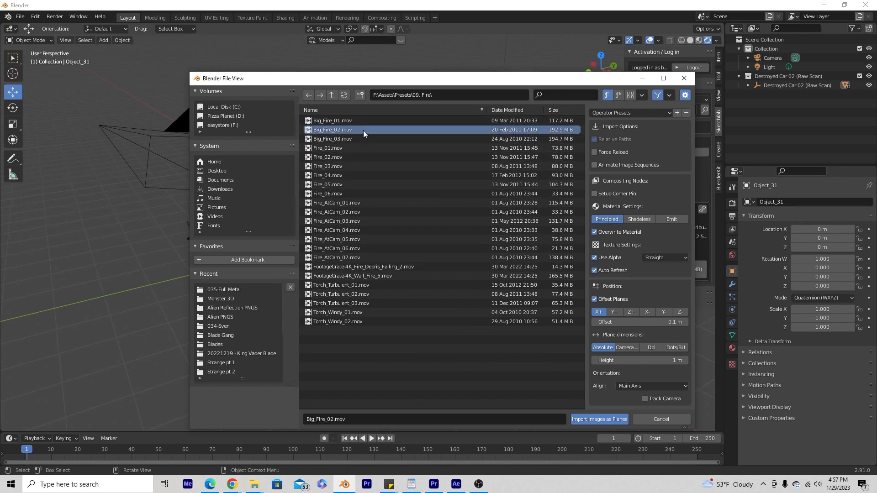
mouse_move(344, 135)
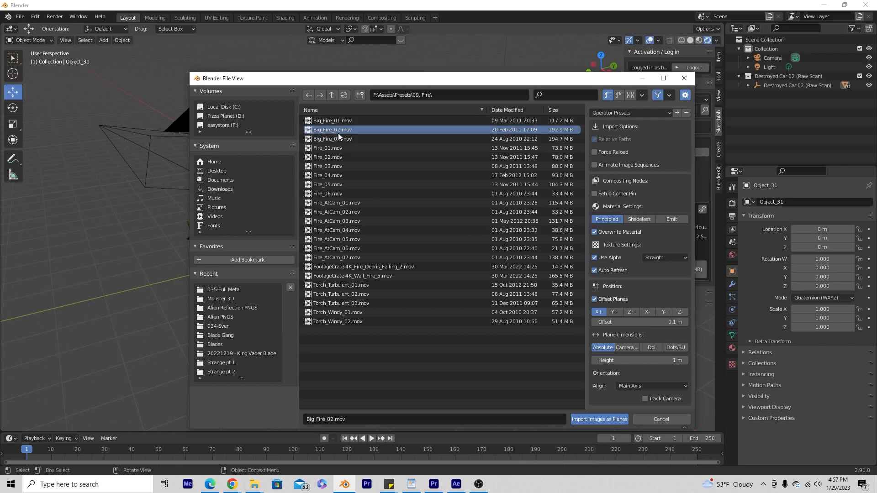
mouse_move(678, 231)
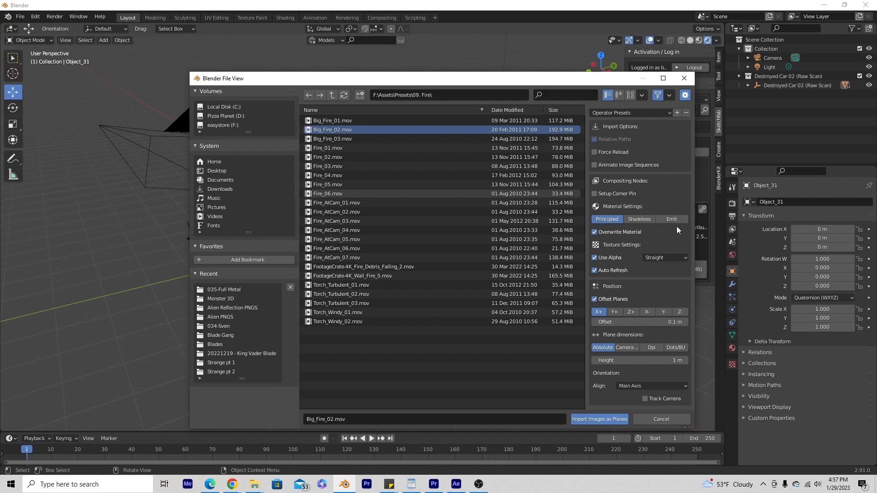
left_click(671, 219)
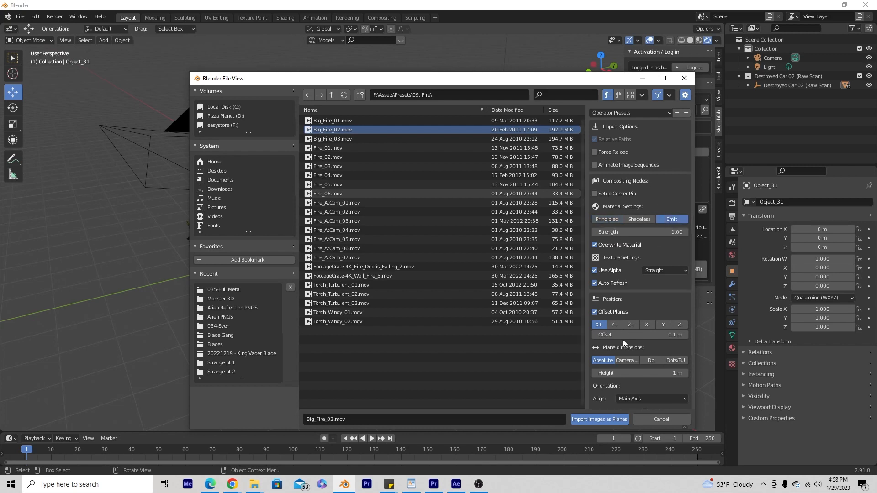
mouse_move(599, 419)
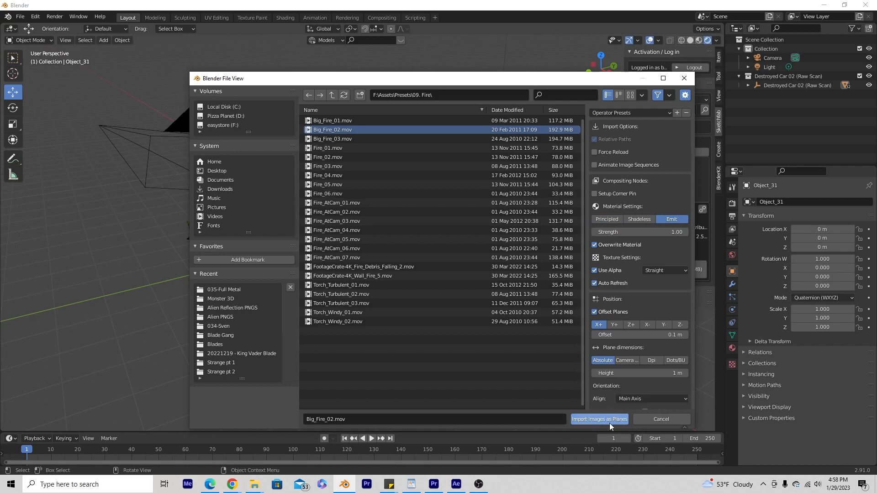
Import the fire clip as a plane, slide it beside the car and scale it up about four times
left_click(599, 419)
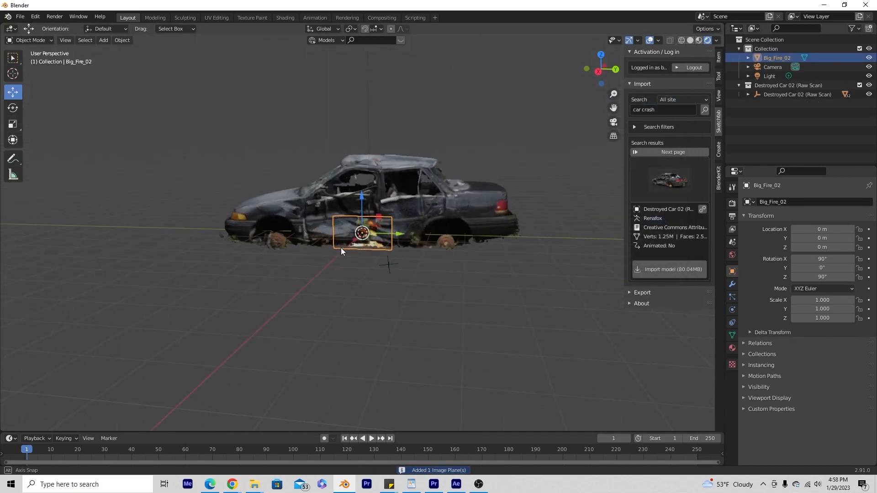
left_click_drag(362, 232, 424, 266)
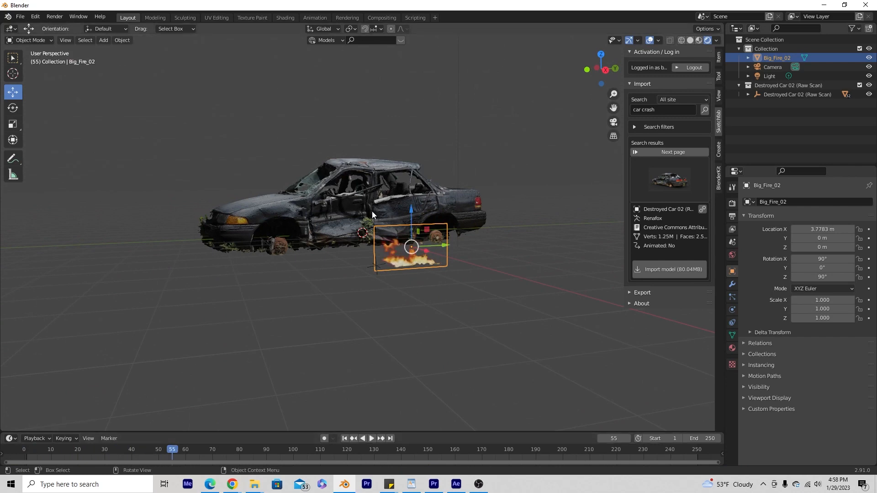
left_click(11, 124)
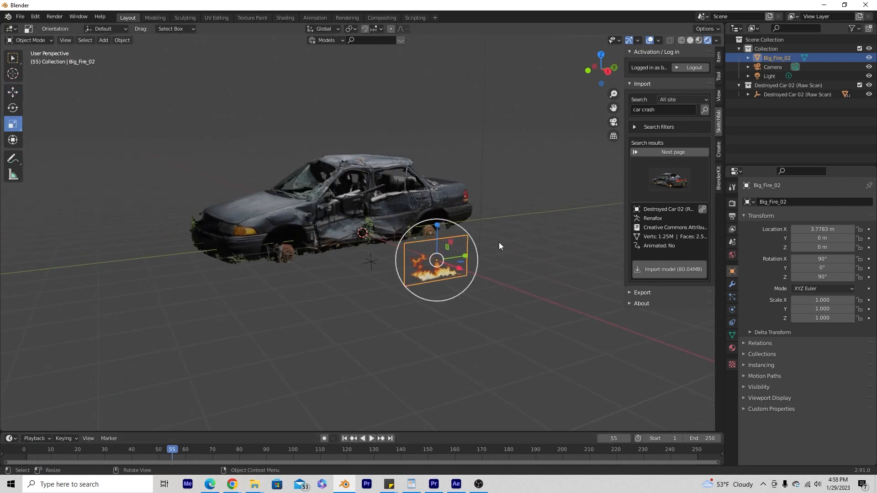
key("s")
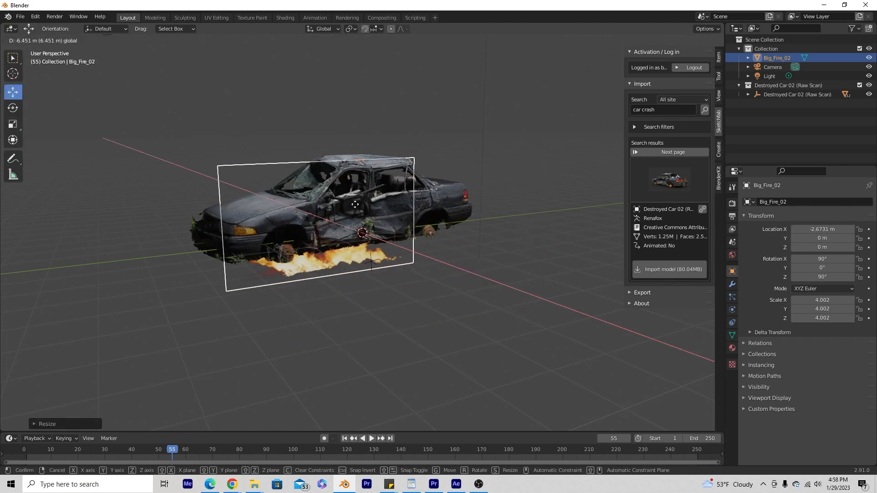
Raise the enlarged fire plane and centre it over the car body, flames rising through it
left_click_drag(355, 235, 314, 140)
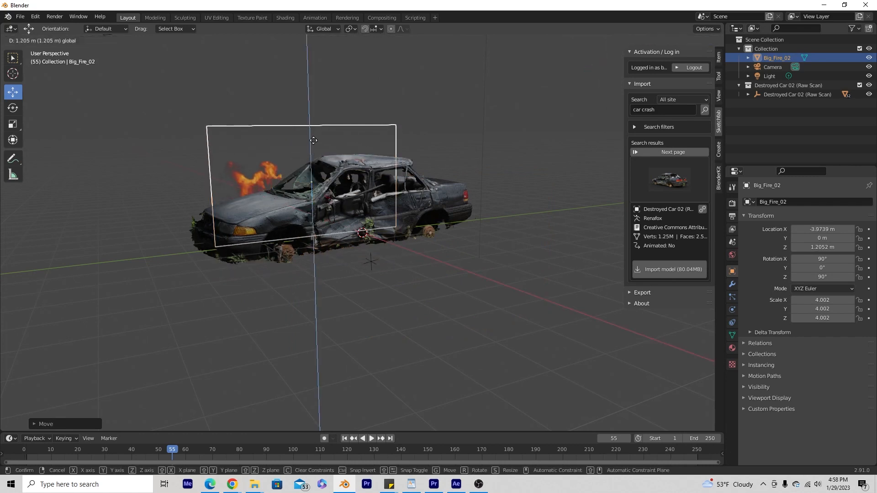
left_click_drag(313, 141, 361, 195)
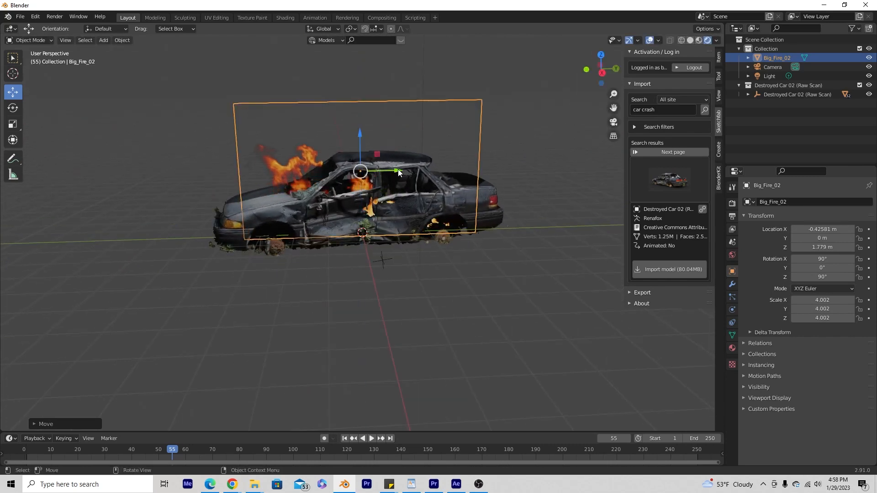
left_click_drag(395, 171, 415, 171)
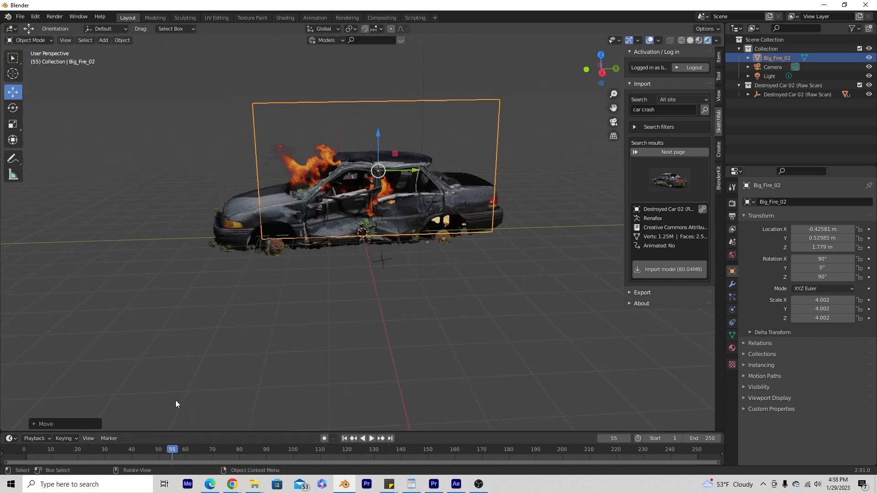
left_click_drag(175, 404, 291, 316)
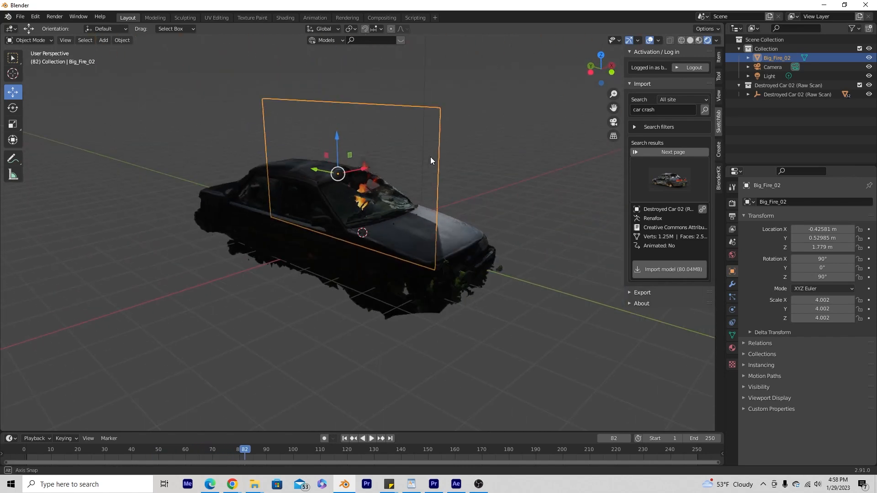
left_click_drag(431, 161, 344, 169)
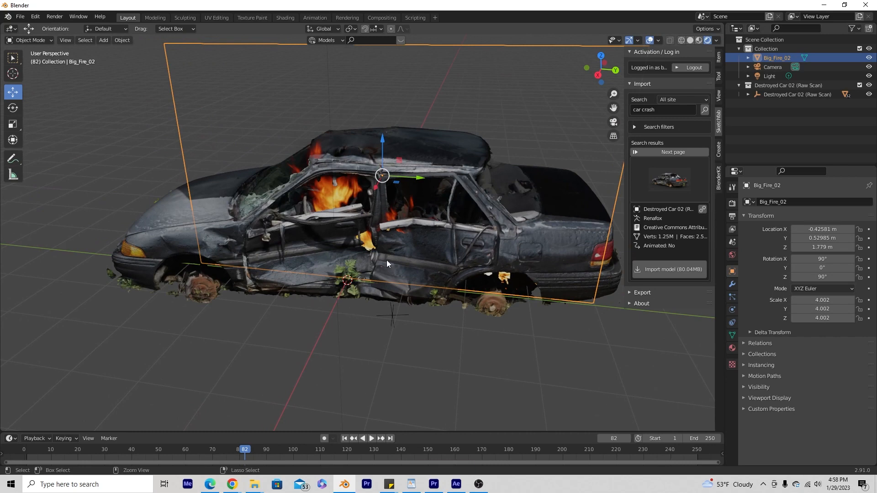
Paste a copy of the fire plane, Big_Fire_02.001, and rotate it around the car
key("ctrl+v")
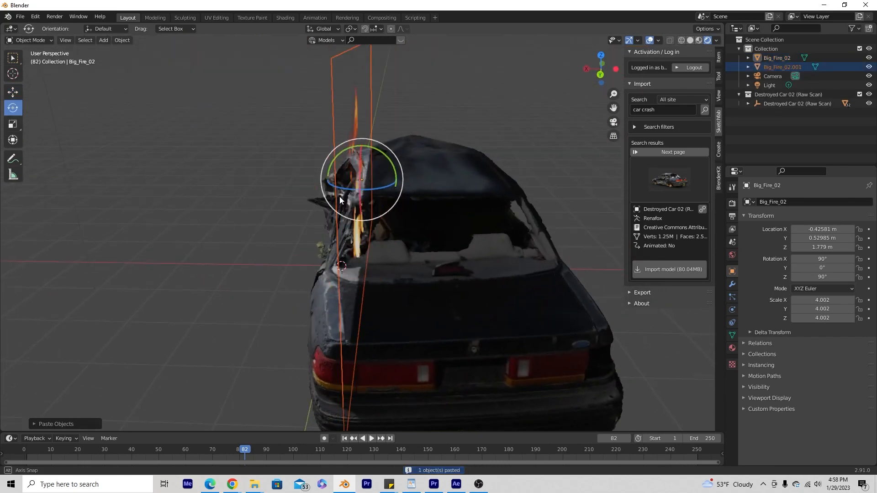
left_click_drag(364, 224, 392, 208)
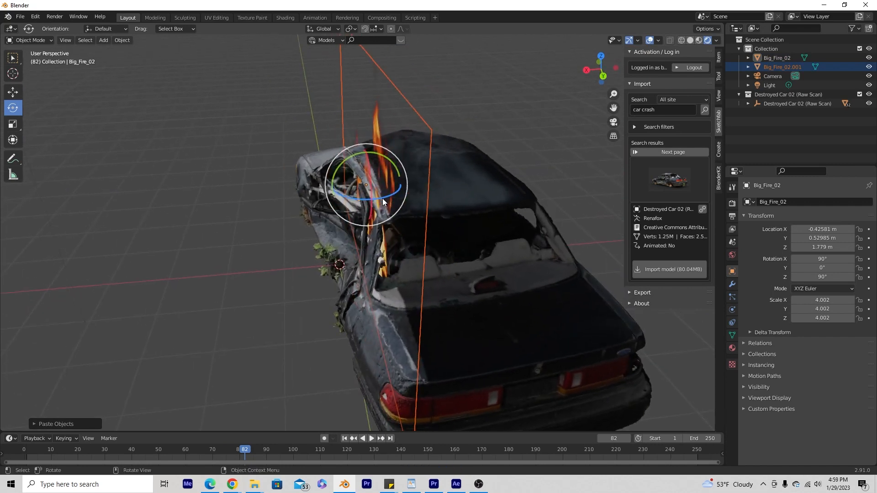
key("r")
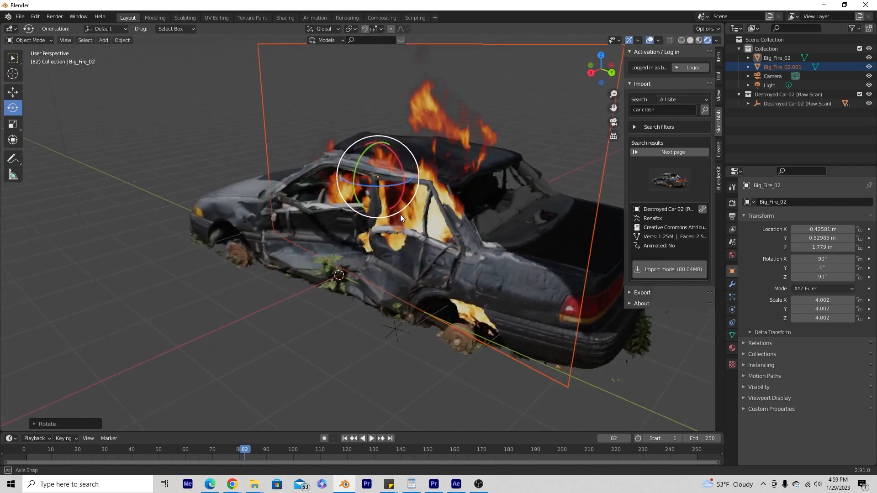
left_click_drag(400, 217, 442, 217)
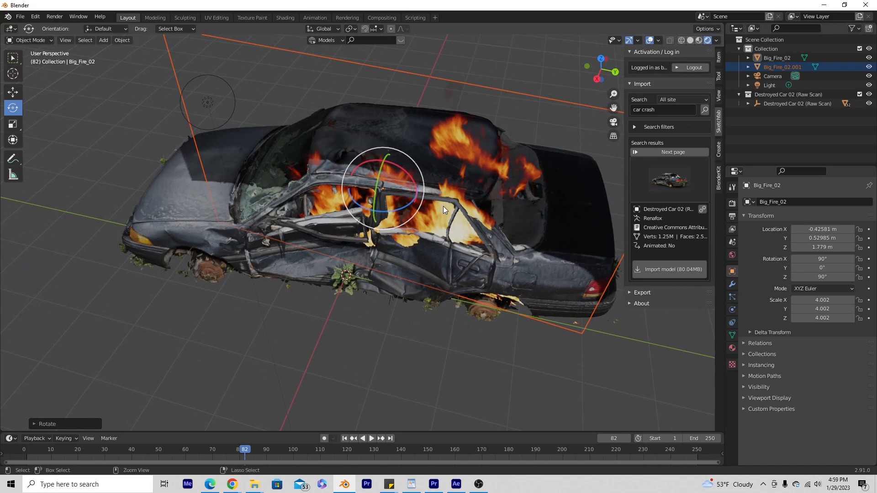
Paste a second copy, Big_Fire_02.002, and place it lengthwise along the car's side
key("ctrl+v")
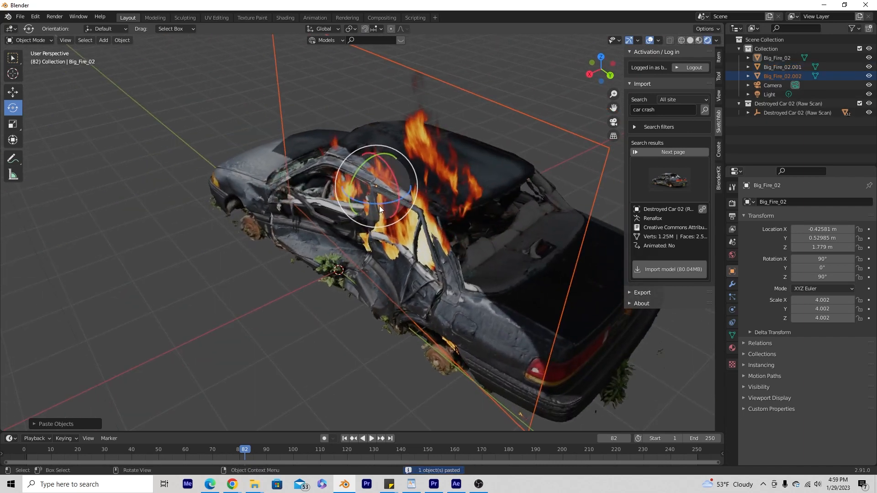
key("r")
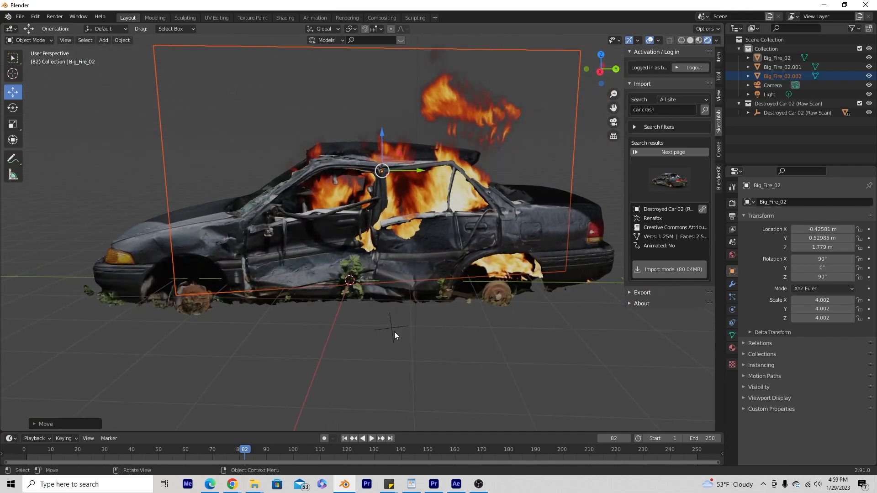
left_click(372, 438)
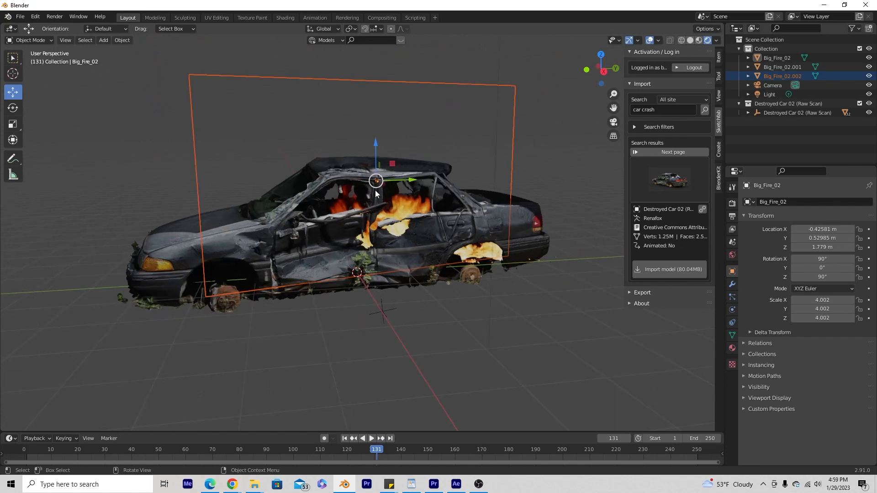
mouse_move(400, 210)
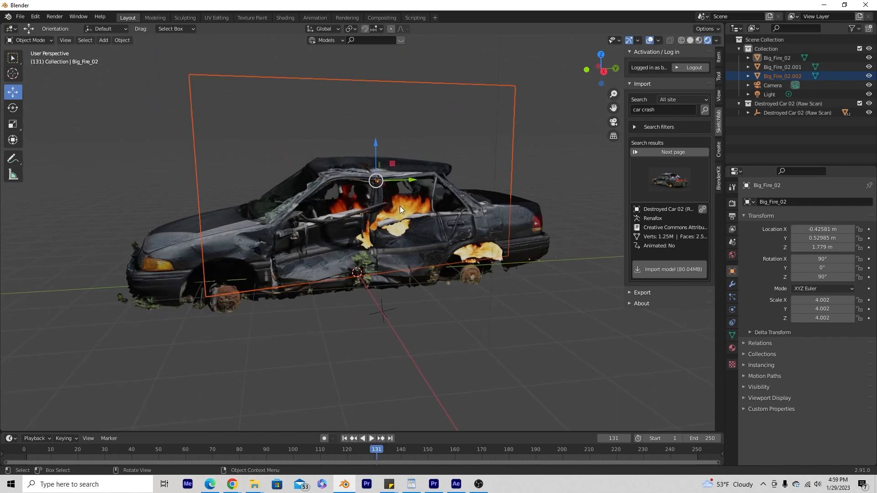
Choose Dark_Smoke.mov from the 14. Smoke folder in the Images as Planes browser
left_click(103, 40)
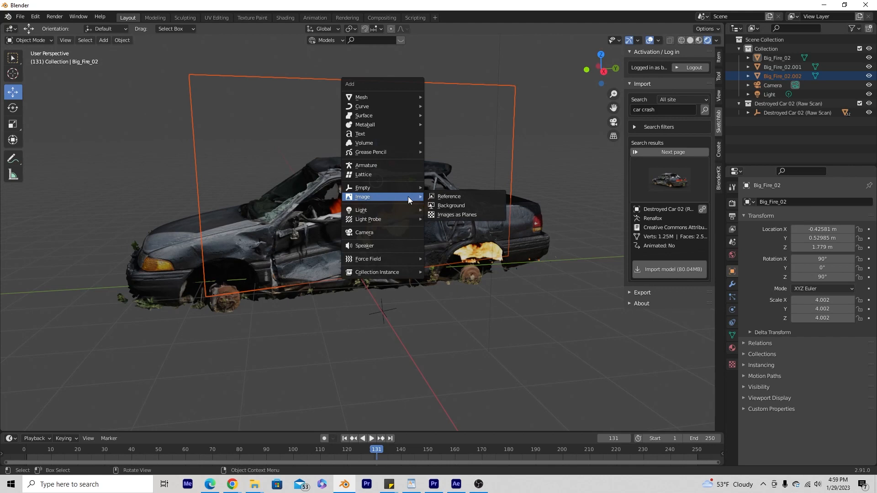
left_click(456, 214)
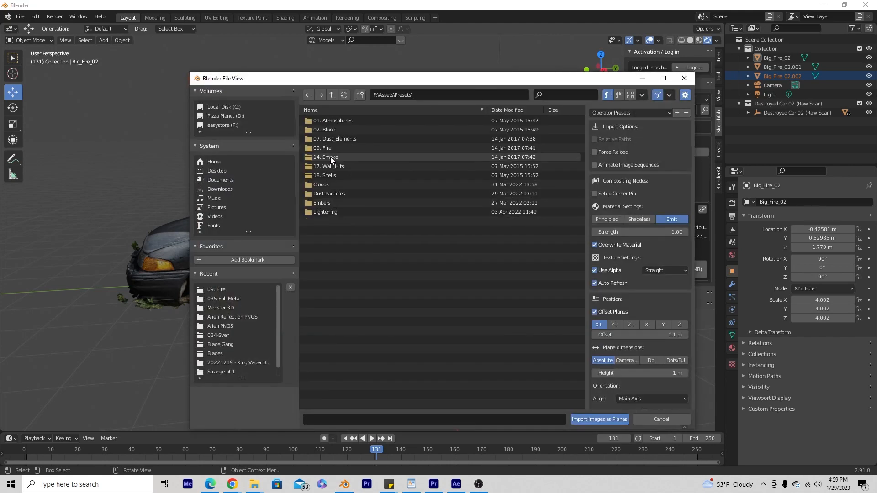
double_click(326, 156)
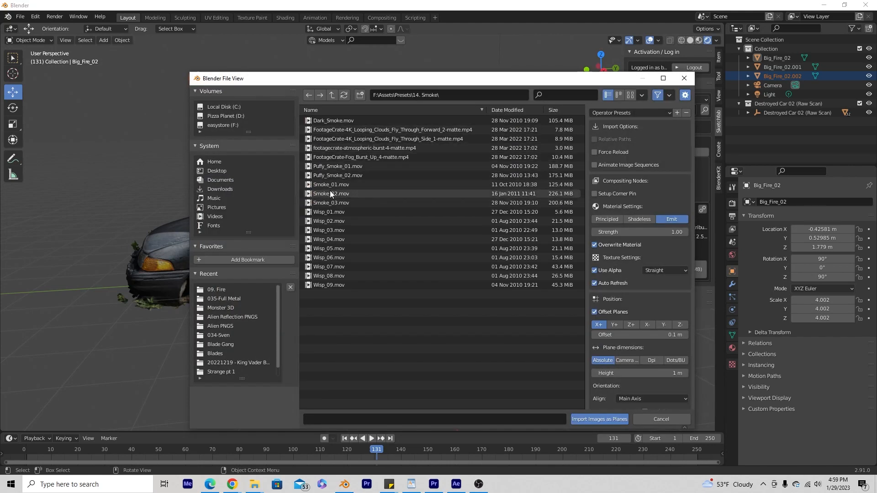
left_click(333, 120)
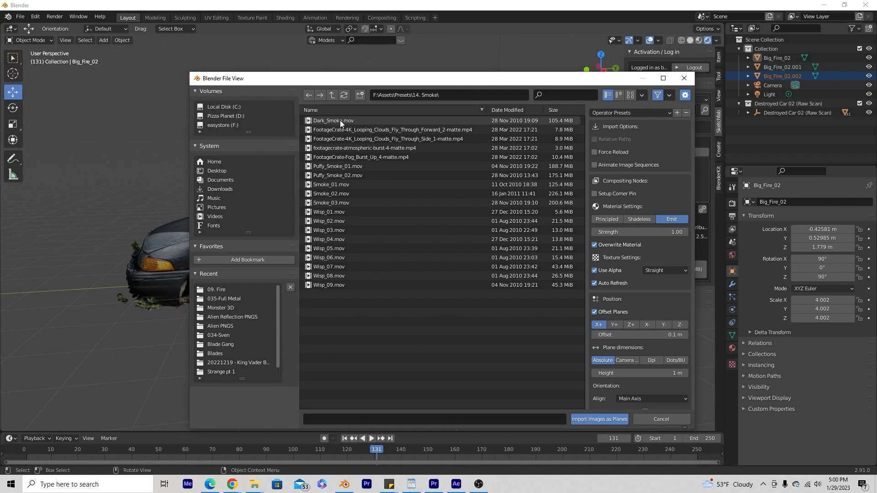
left_click(333, 121)
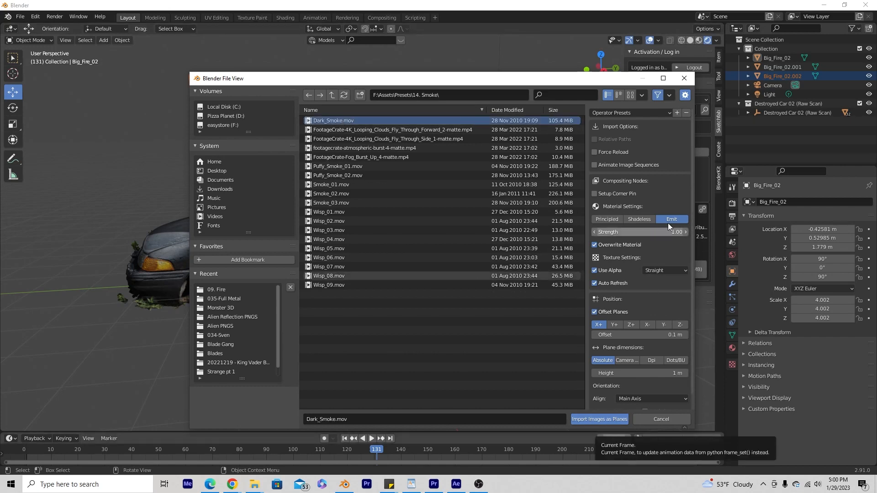
left_click(661, 420)
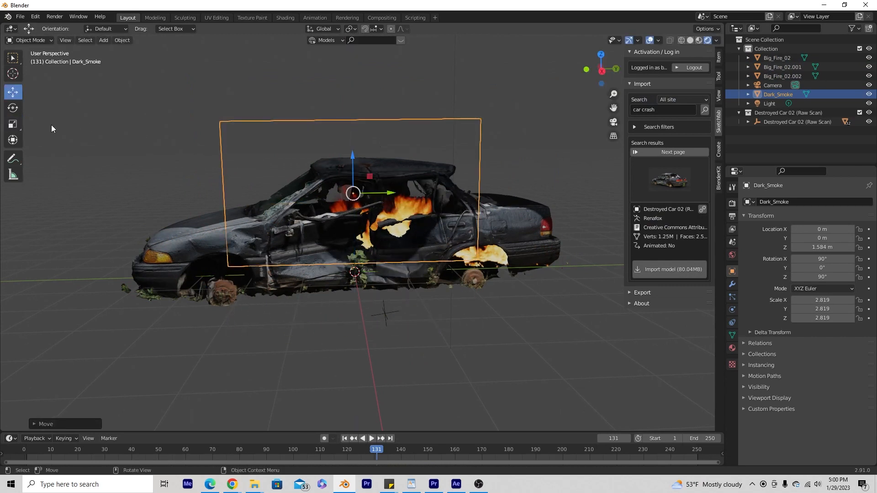
Scale the Dark_Smoke plane up to about 6.4 and preview the smoke at frame 110
key("s")
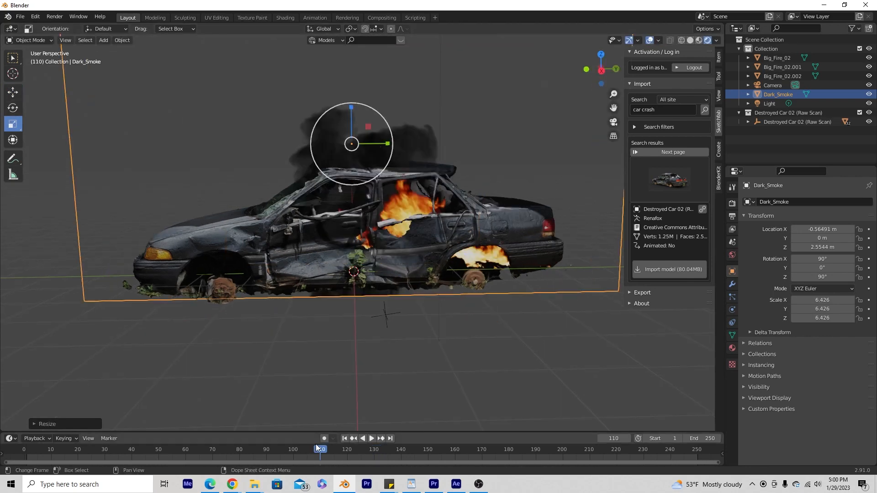
left_click(372, 439)
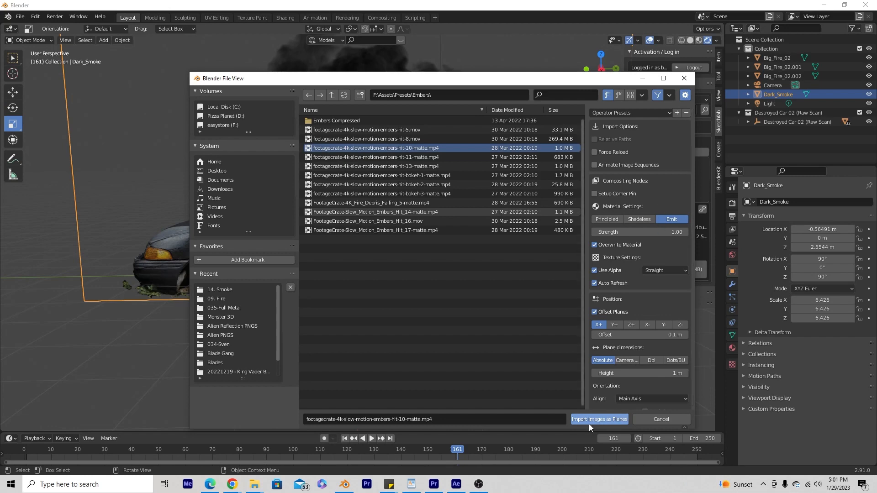
Import the embers-hit-10 matte clip as a plane and move it beside the car
left_click(599, 420)
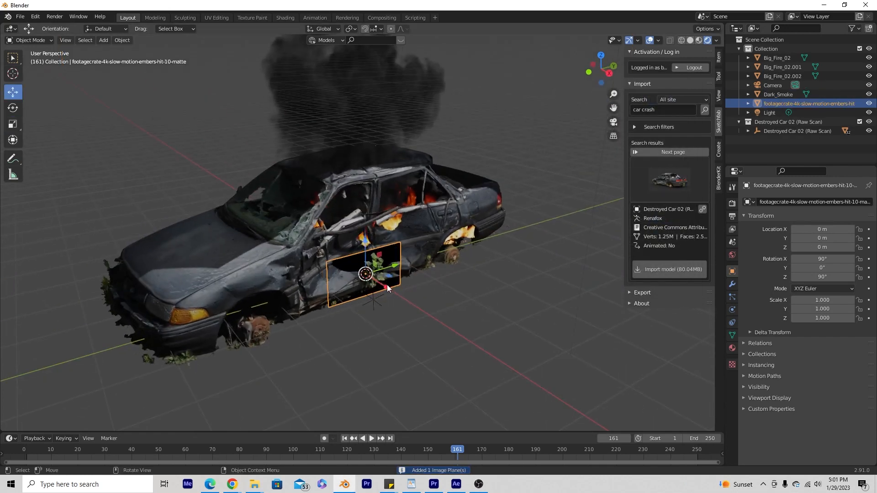
left_click_drag(386, 274, 414, 255)
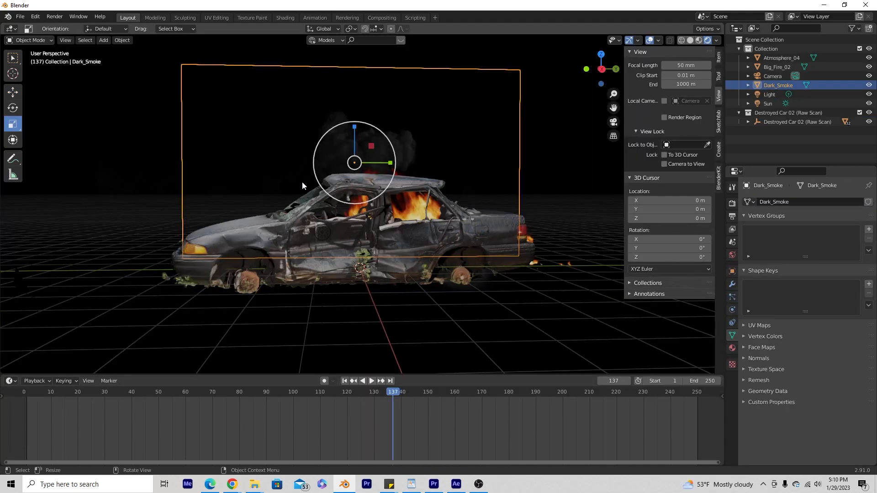
mouse_move(261, 251)
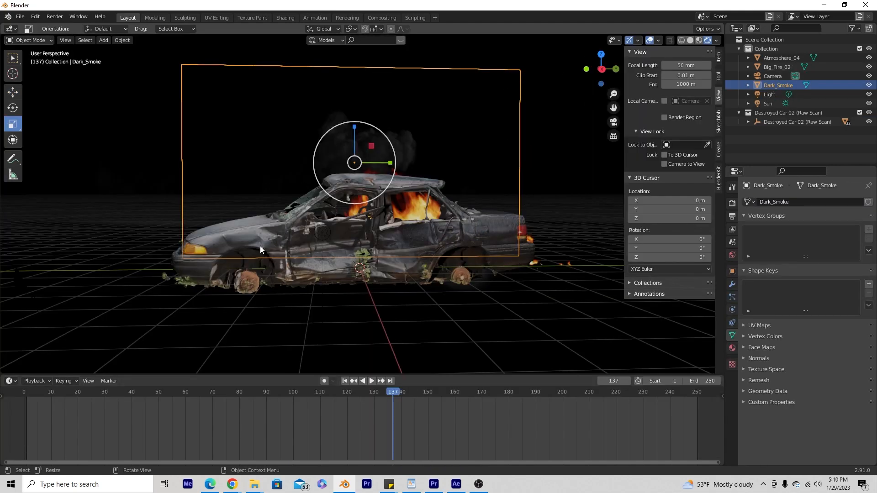
Resize a plane while reviewing the burning car at frame 201 on the dark world
left_click(12, 123)
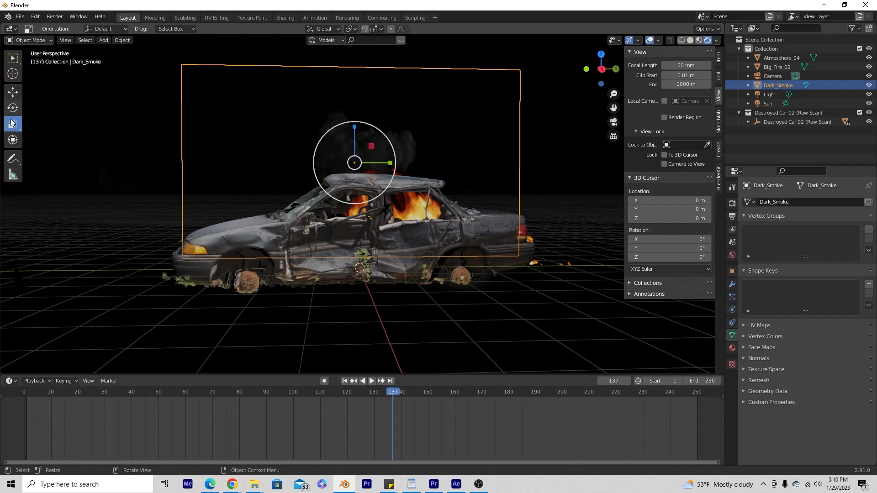
key("s")
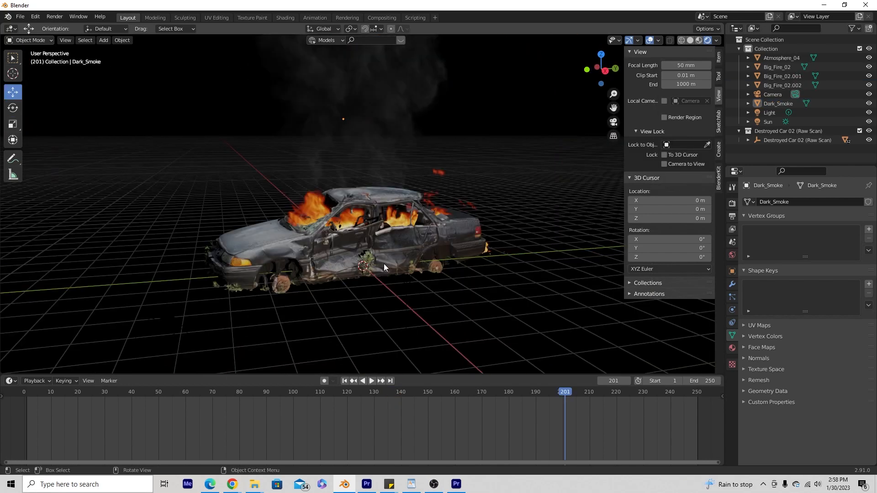
mouse_move(389, 193)
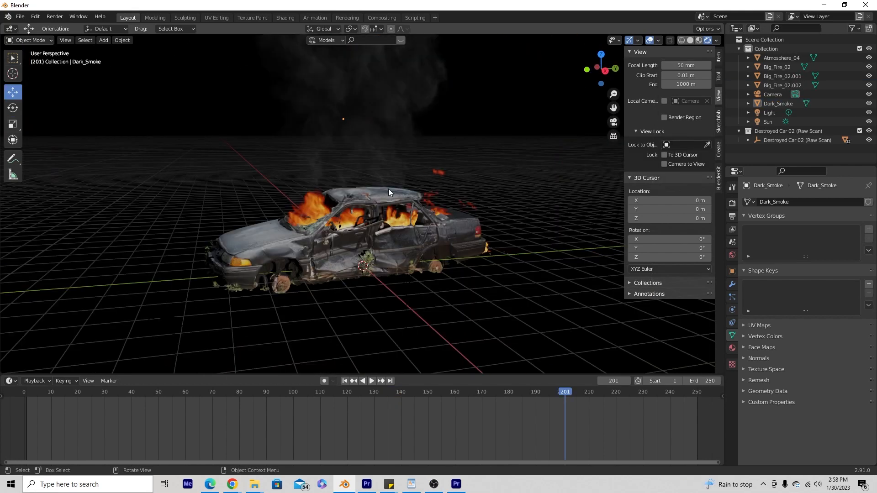
mouse_move(371, 221)
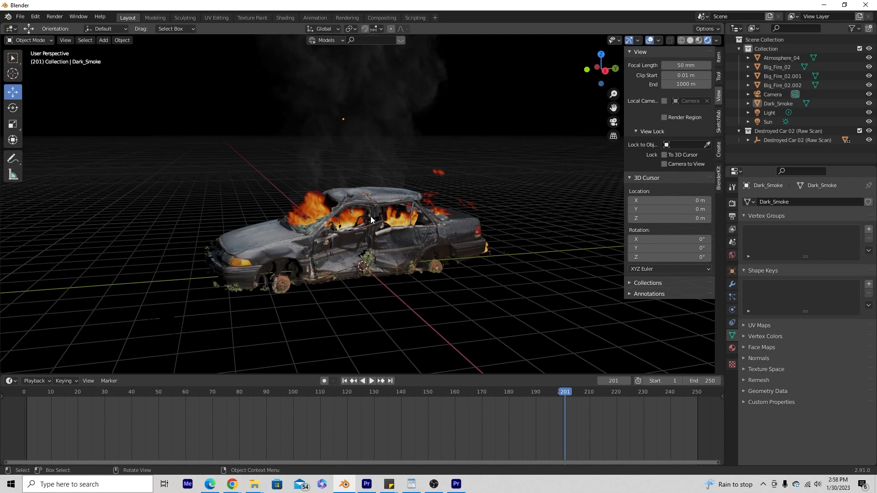
mouse_move(373, 215)
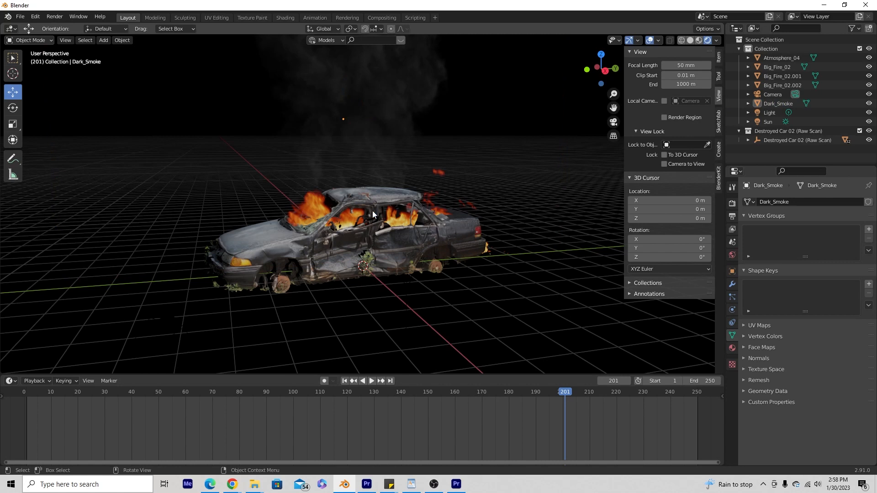
mouse_move(413, 249)
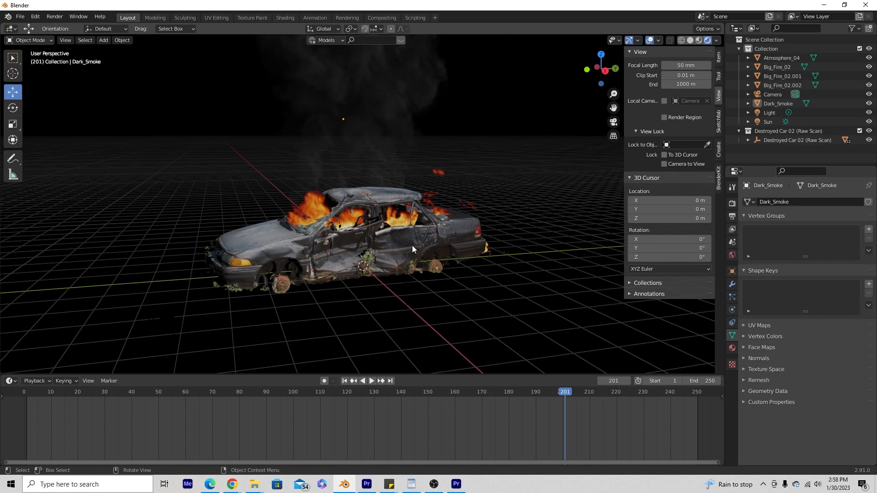
mouse_move(409, 277)
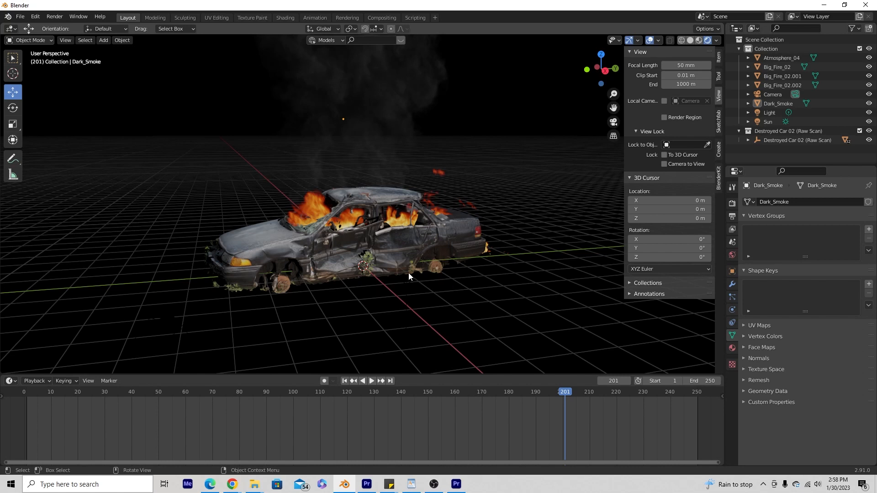
mouse_move(292, 235)
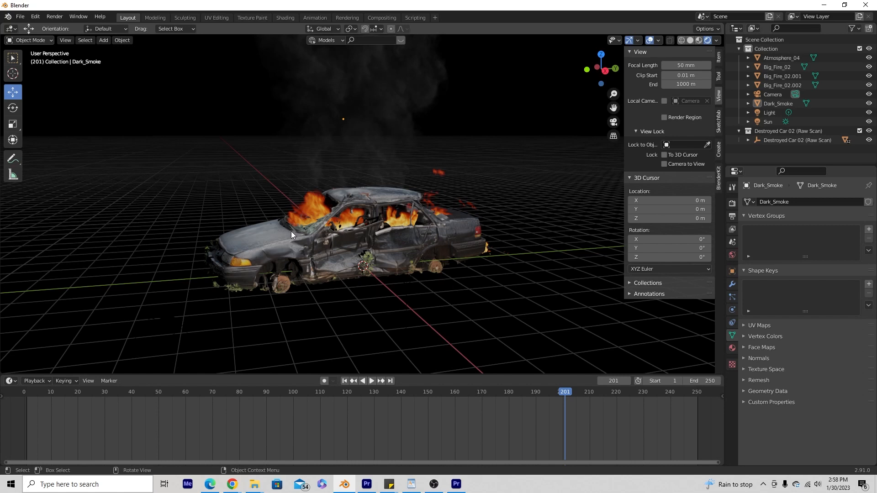
mouse_move(396, 268)
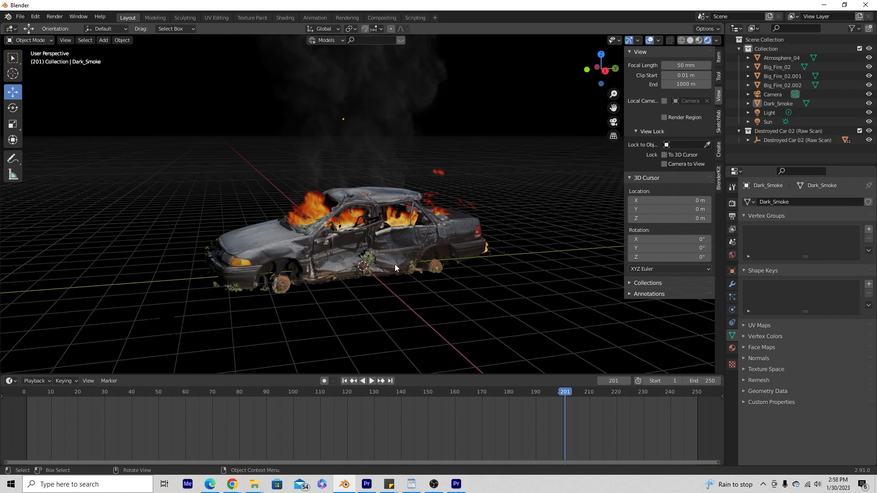
Add a Point light inside the burning car and start tinting its colour warm orange
left_click(103, 39)
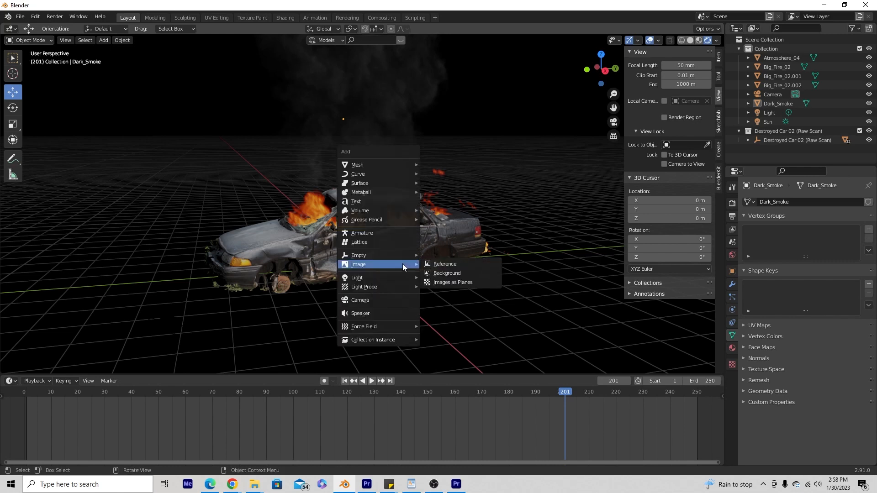
mouse_move(358, 278)
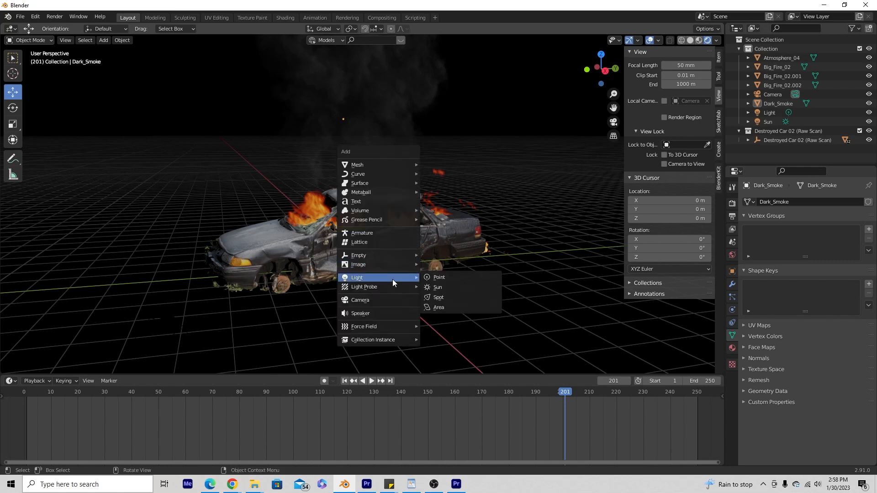
mouse_move(444, 278)
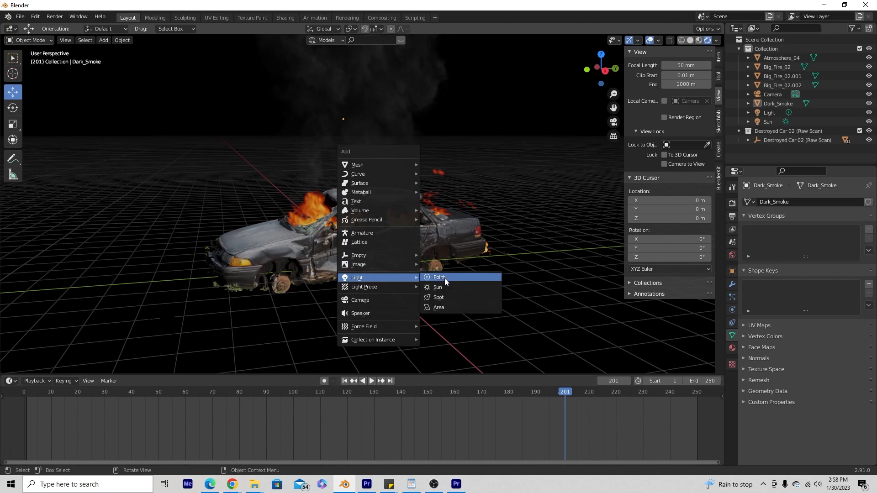
left_click(440, 277)
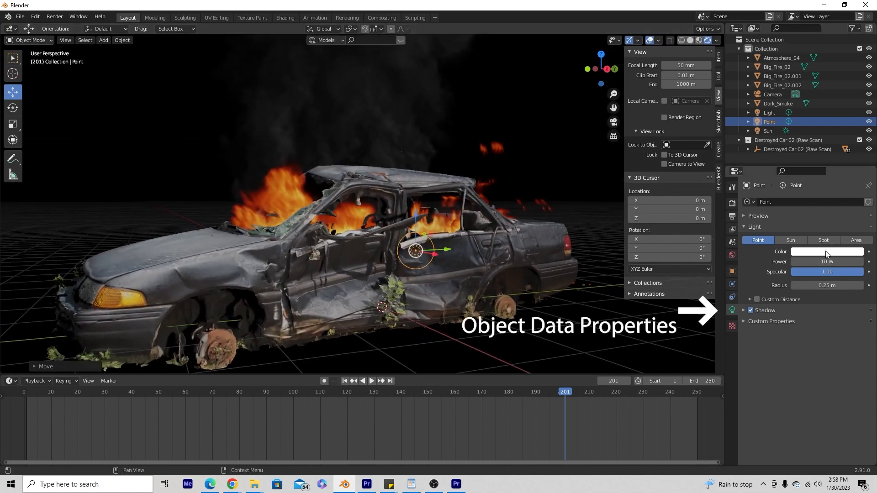
left_click(828, 251)
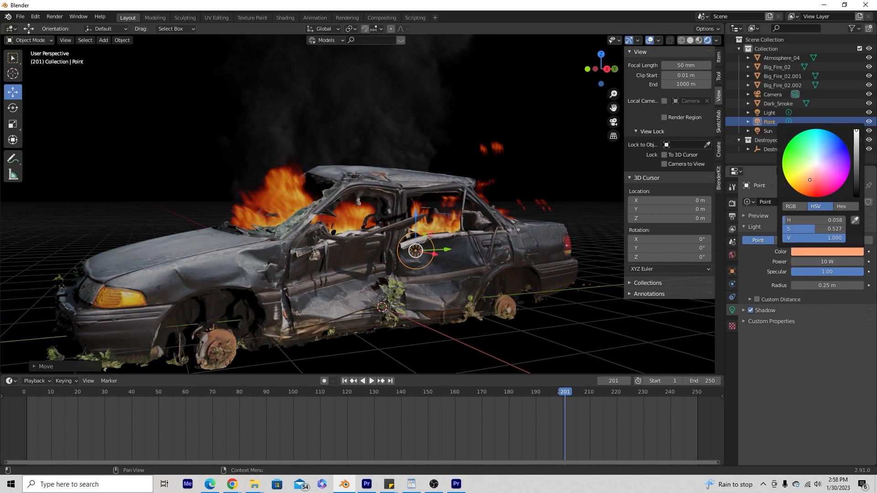
Keyframe the Point light's 10 W power at frame 201
left_click_drag(809, 180, 810, 179)
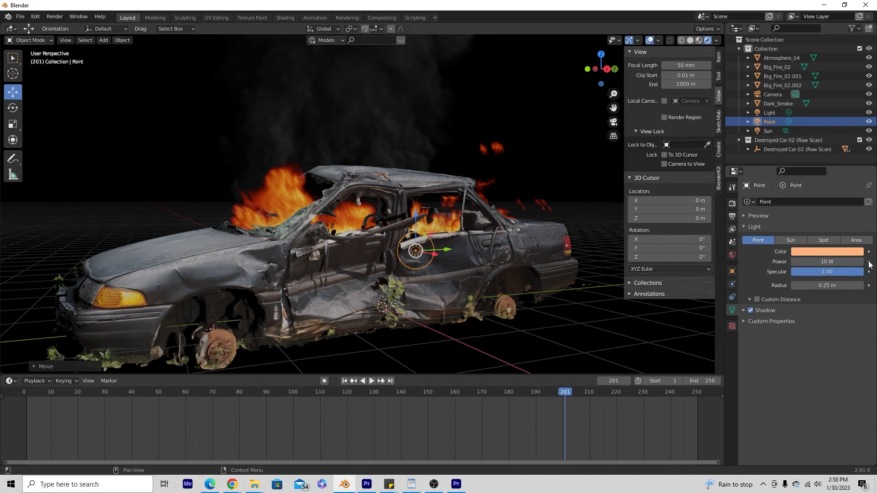
mouse_move(869, 265)
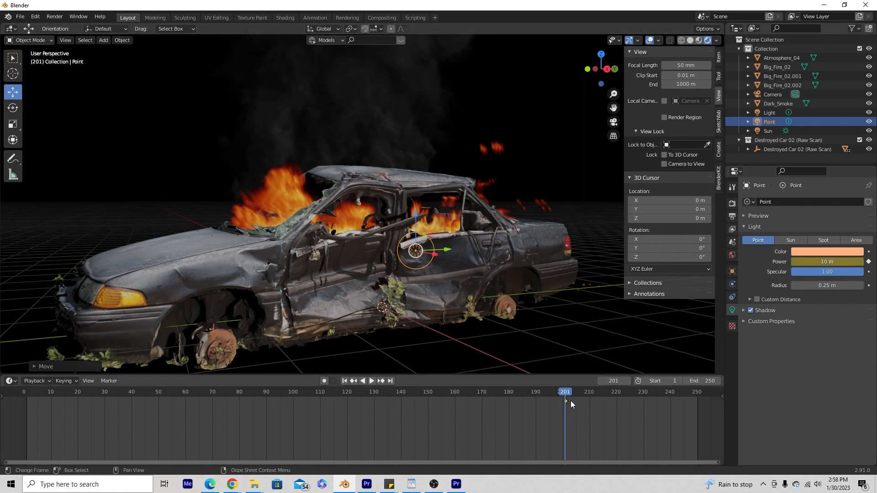
mouse_move(565, 403)
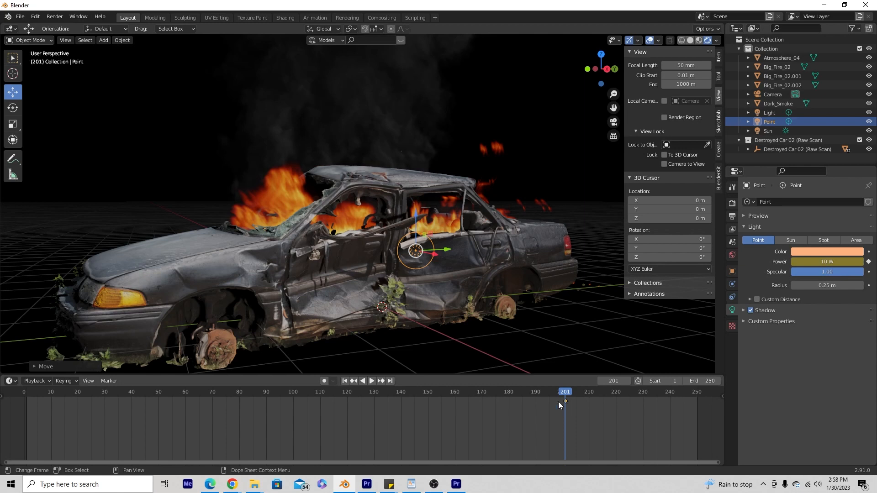
mouse_move(240, 420)
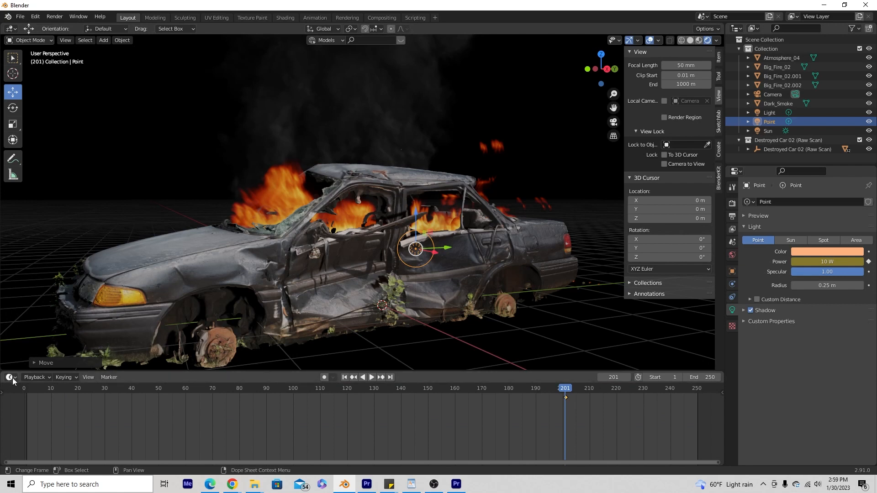
Switch the Timeline to the Graph Editor and expand the Point light's Power channel
left_click(9, 377)
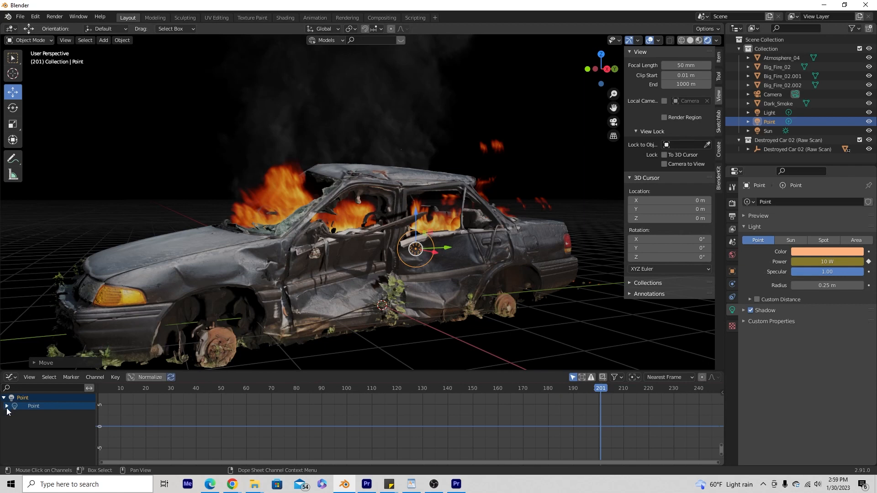
left_click(6, 406)
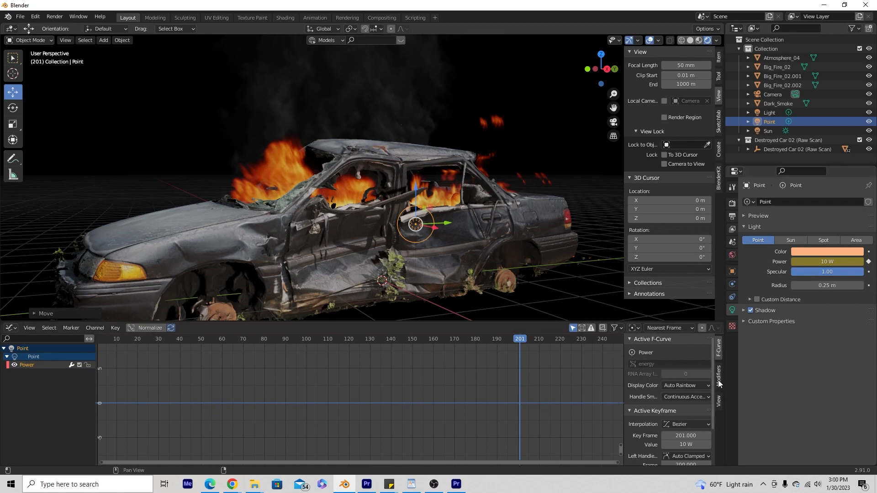
Add a Noise modifier to the Power curve with scale 8.5 and strength 76.6
left_click(720, 380)
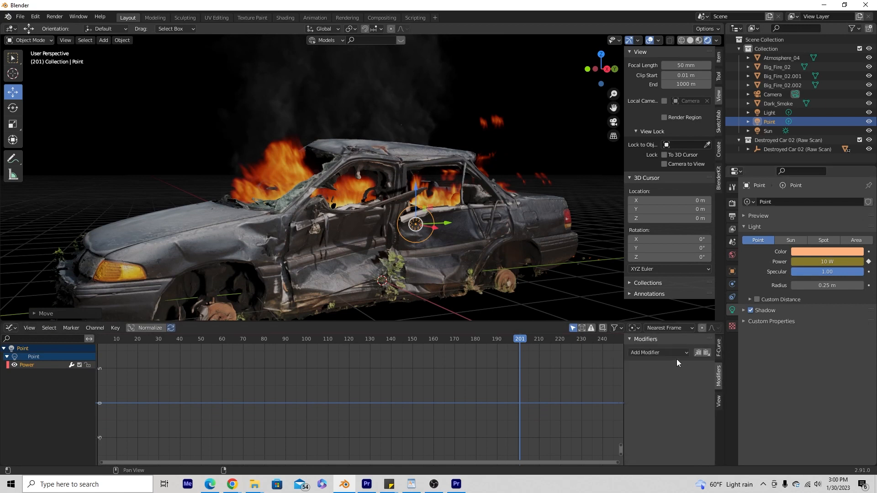
left_click(659, 353)
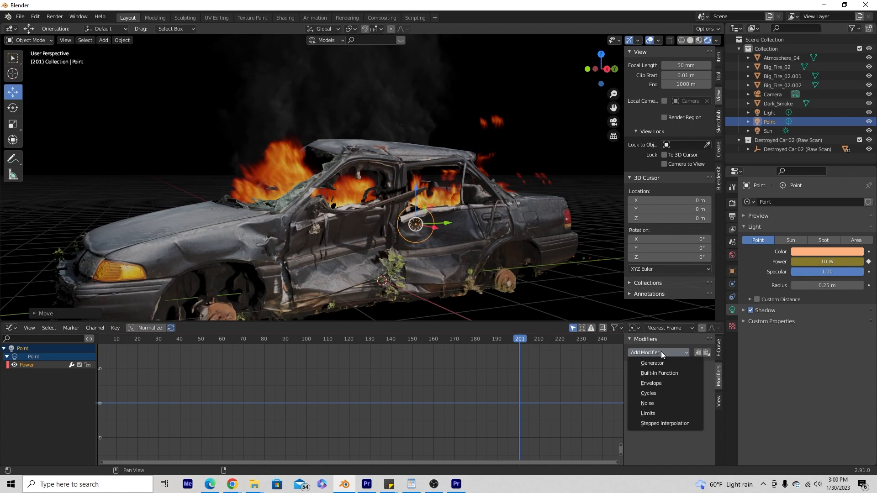
left_click(647, 405)
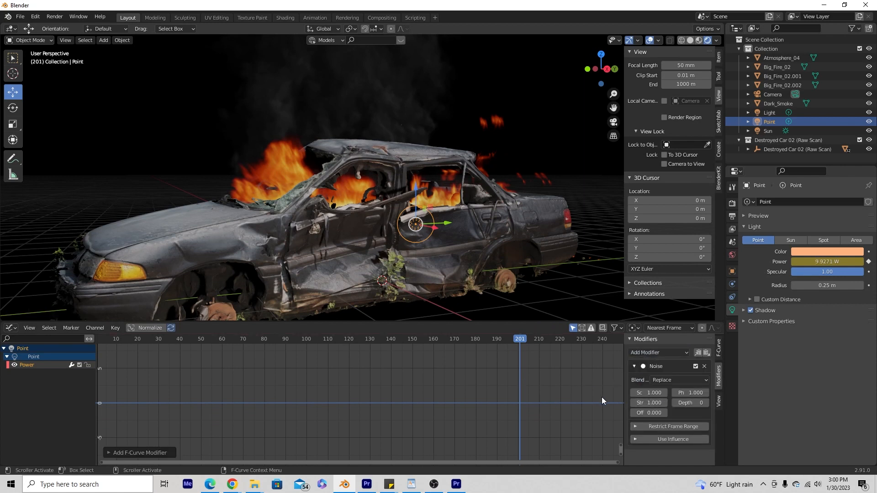
mouse_move(579, 399)
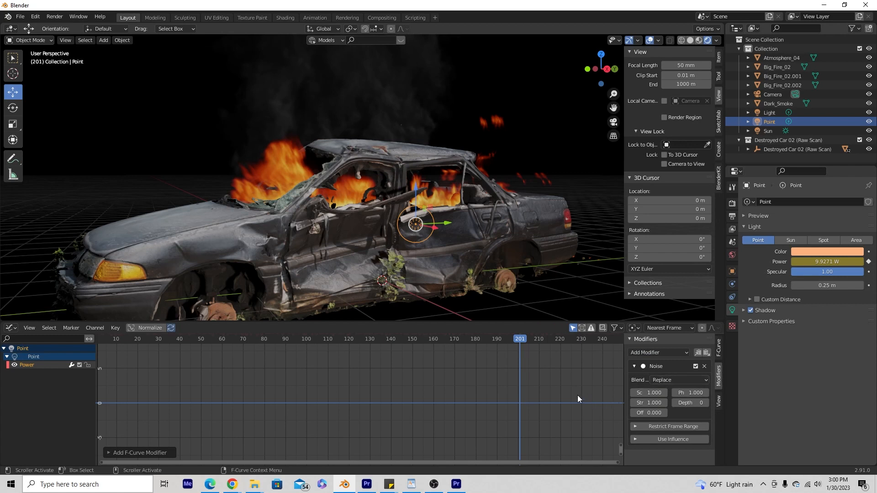
mouse_move(578, 395)
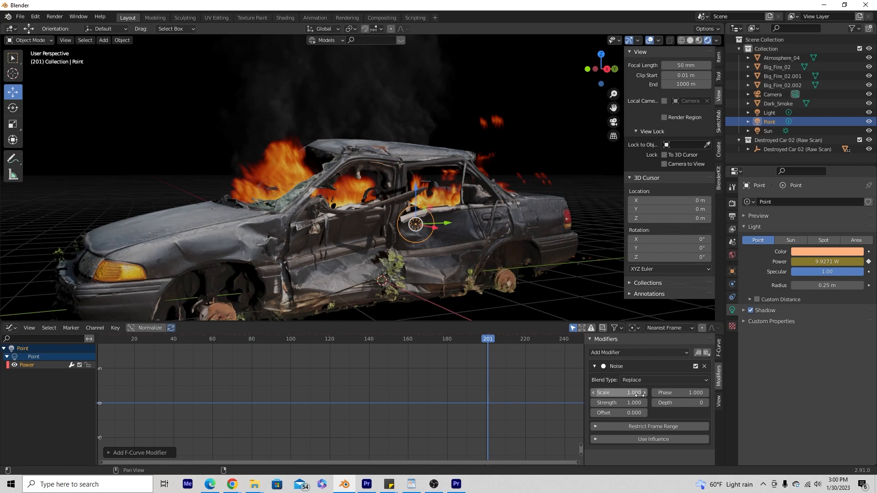
left_click_drag(615, 393, 641, 393)
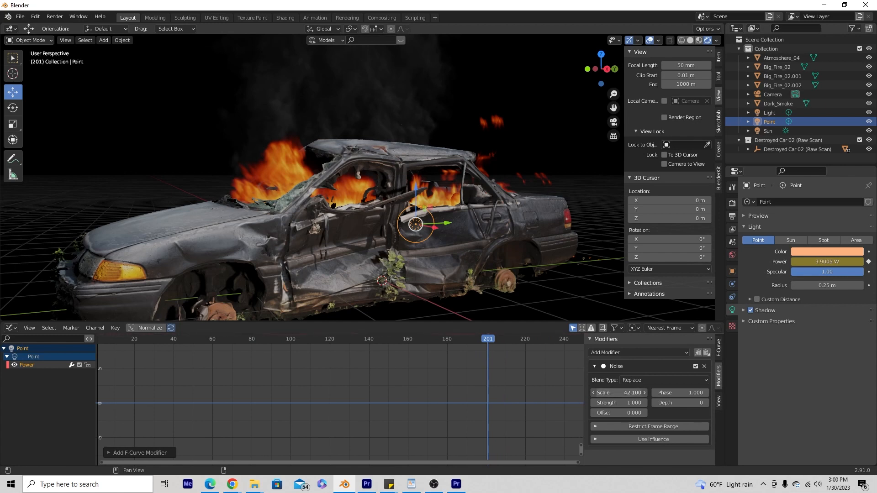
left_click(618, 403)
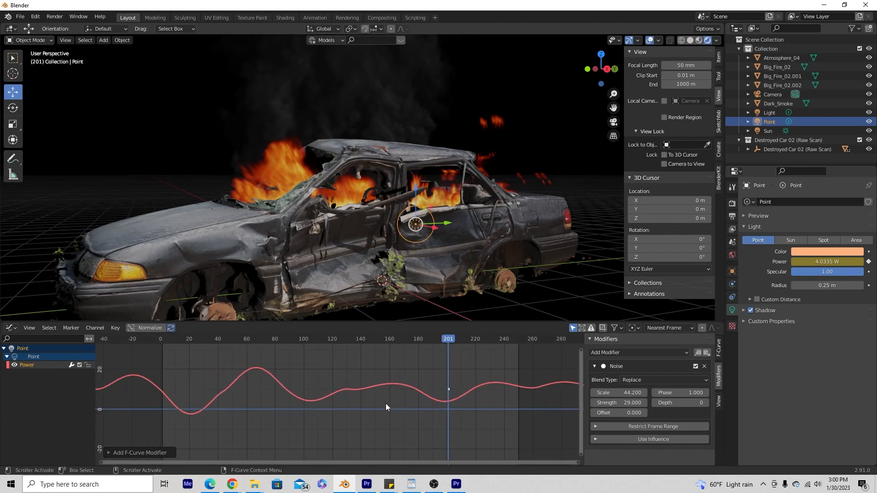
scroll("down", 3)
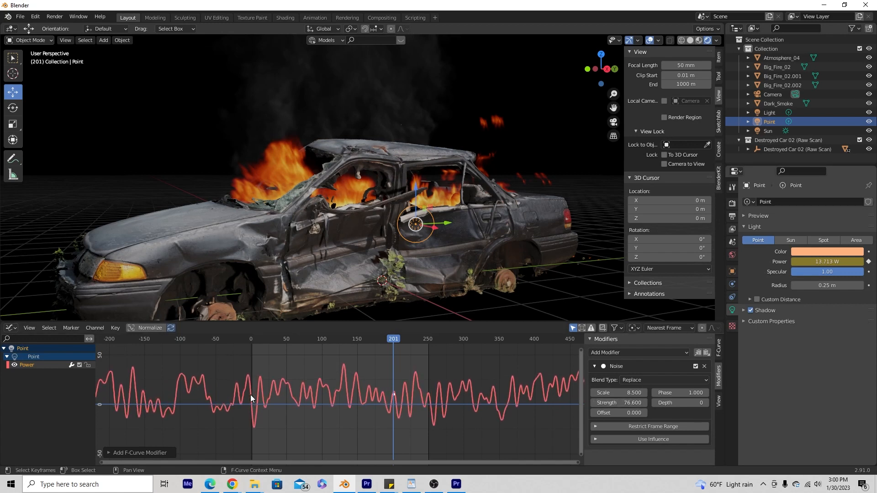
mouse_move(448, 408)
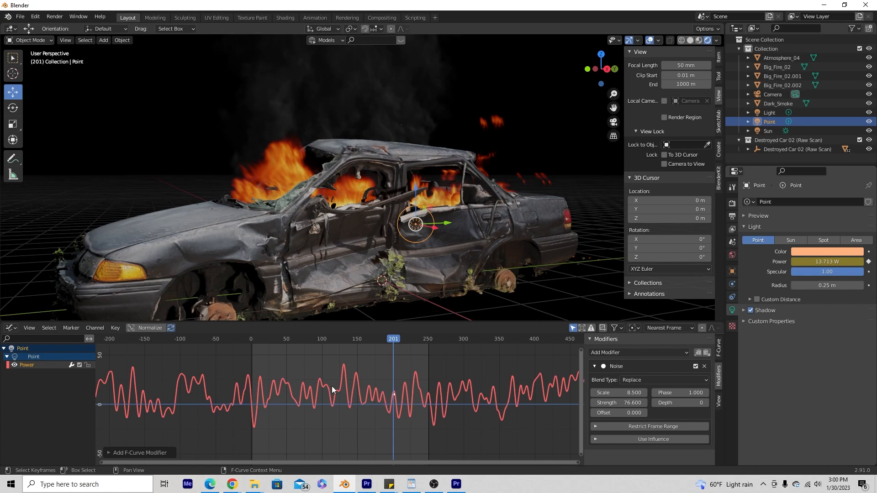
mouse_move(340, 385)
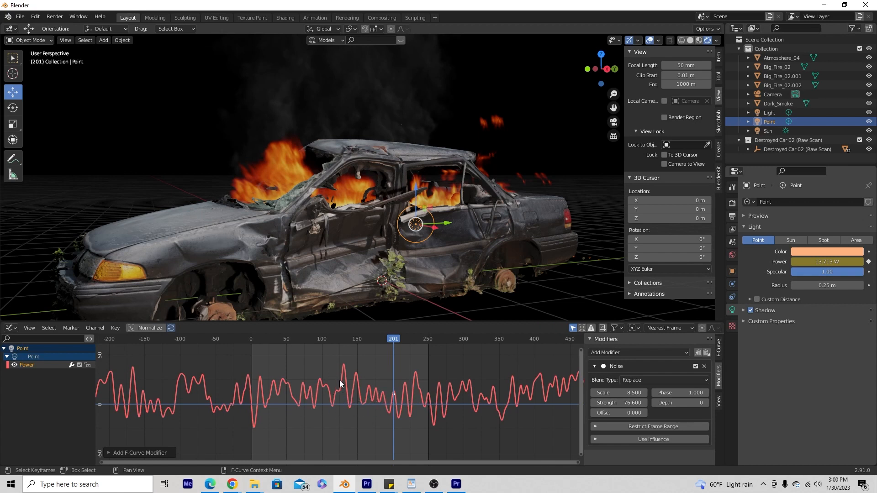
mouse_move(358, 402)
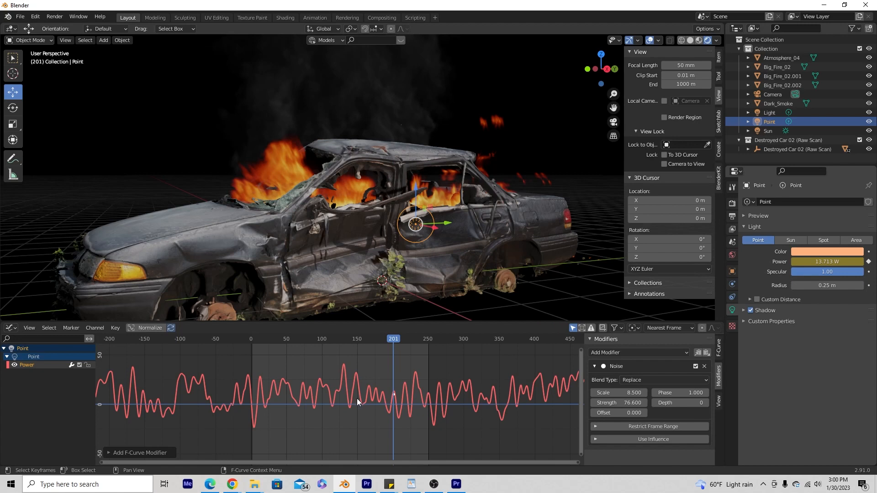
mouse_move(257, 347)
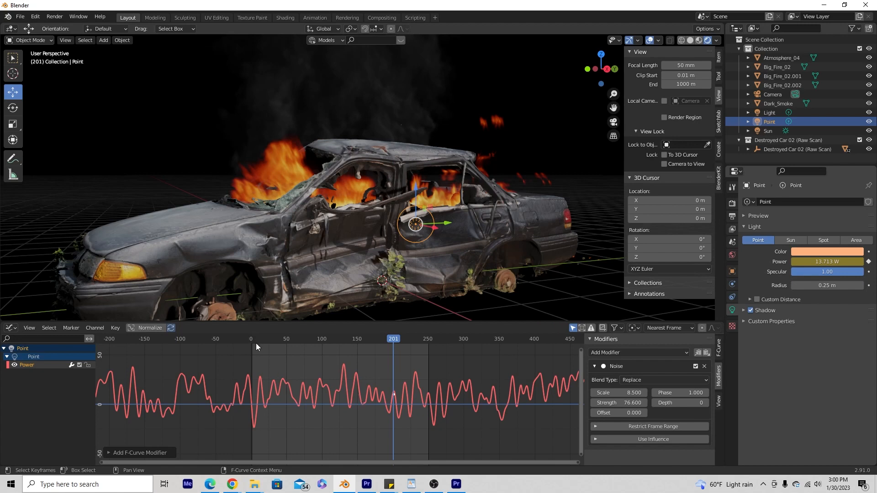
Preview the flicker and move the Point light deeper inside the car
key("space")
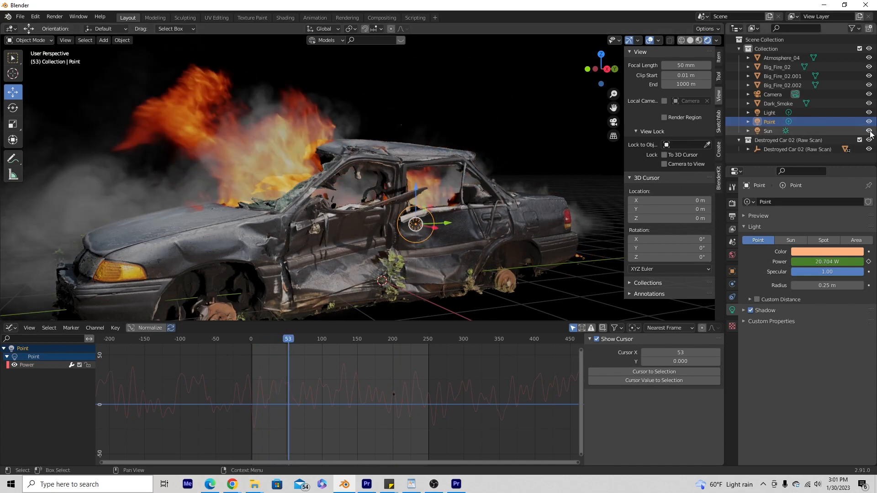
mouse_move(869, 131)
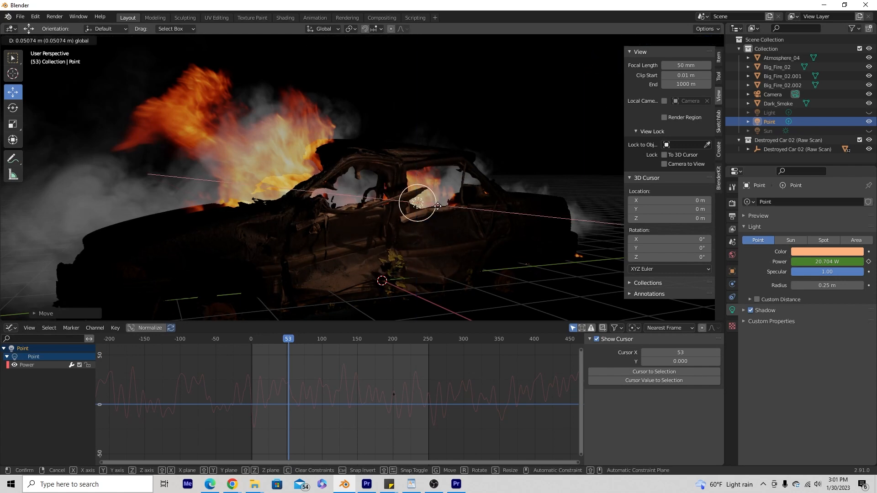
left_click_drag(419, 206, 386, 206)
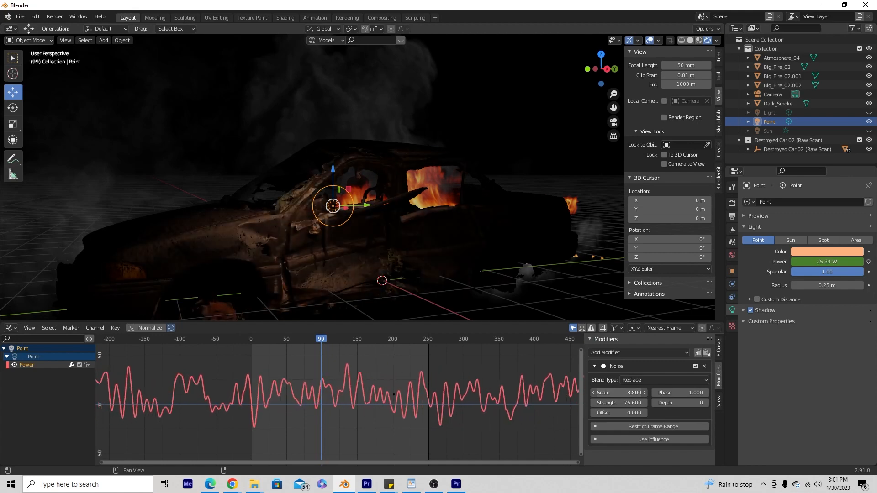
Retune the noise to scale 2.7, strength 35.9 and raise a power keyframe near frame 82
left_click(613, 393)
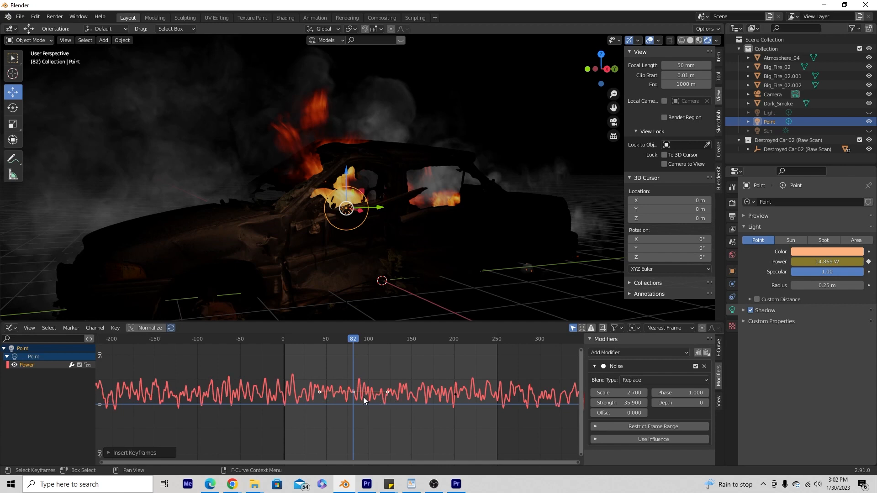
left_click_drag(364, 392, 392, 383)
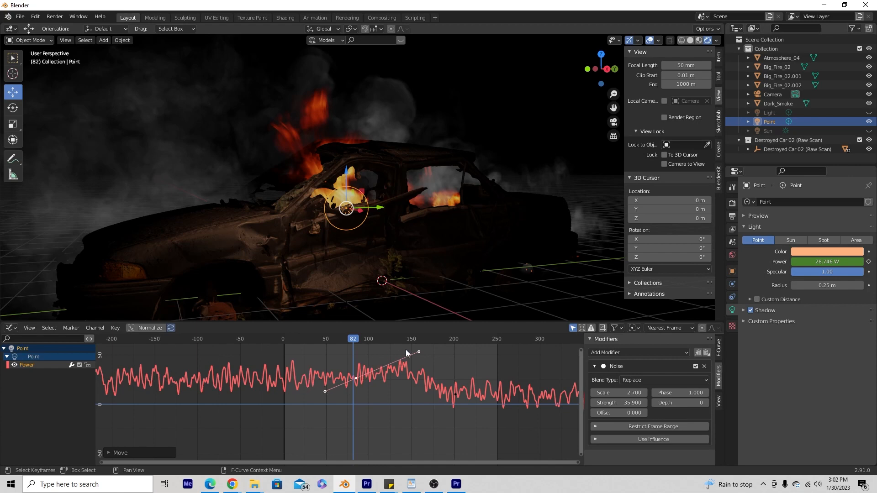
left_click(328, 338)
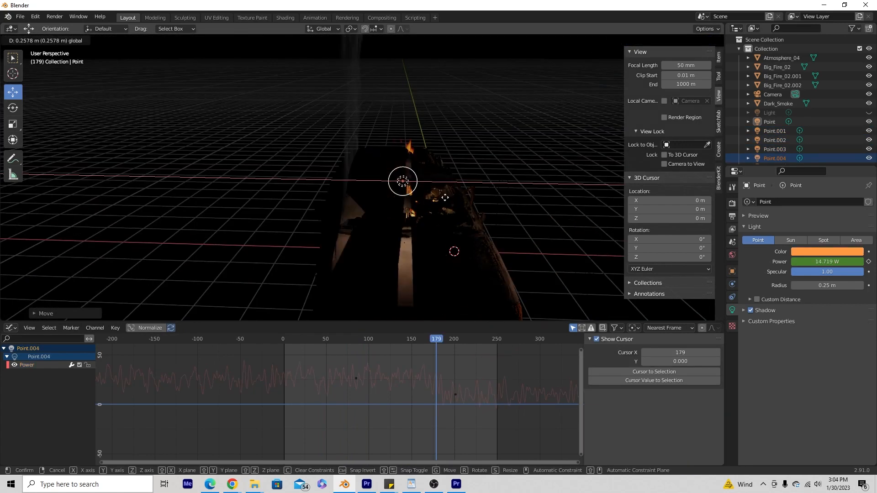
Place a copied point light along the car and paste another copy, Point.005
left_click_drag(402, 180, 316, 179)
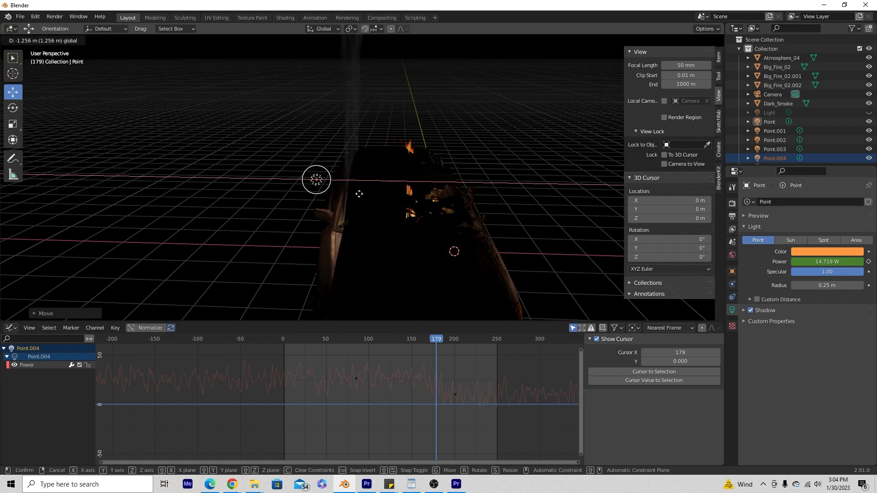
left_click_drag(316, 180, 370, 181)
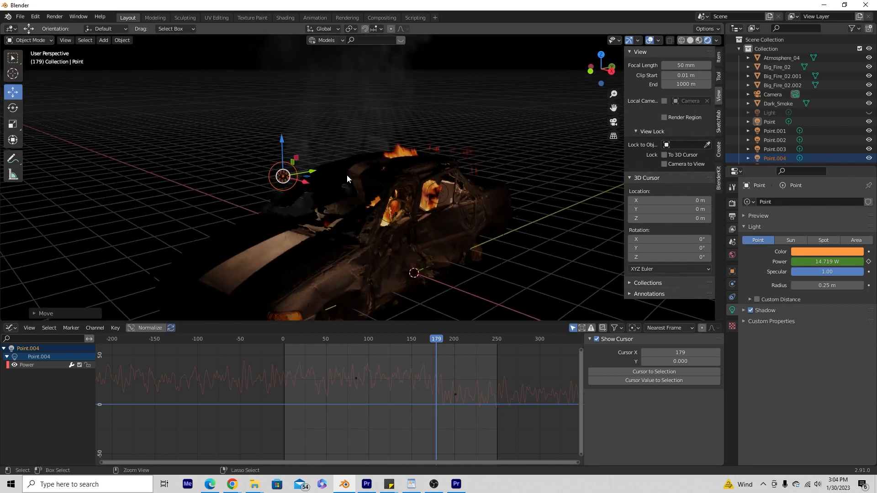
key("ctrl+v")
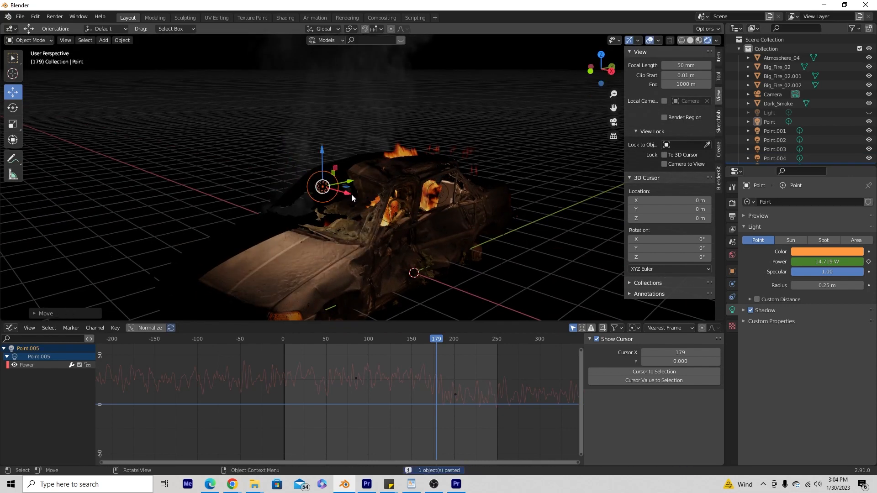